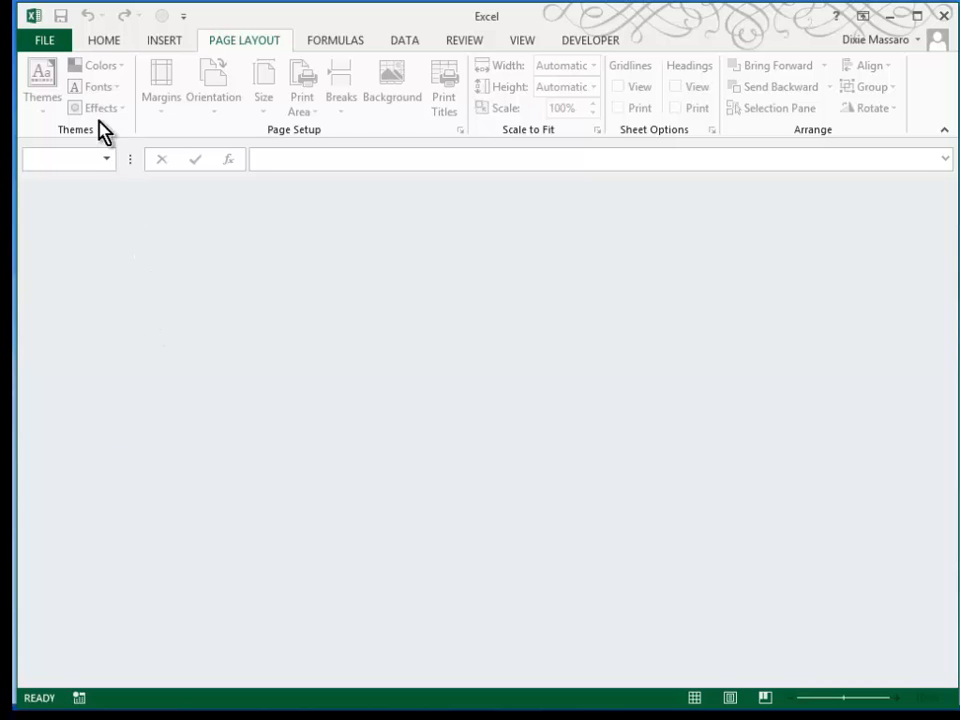
# Start a new blank workbook.
pyautogui.click(44, 40)
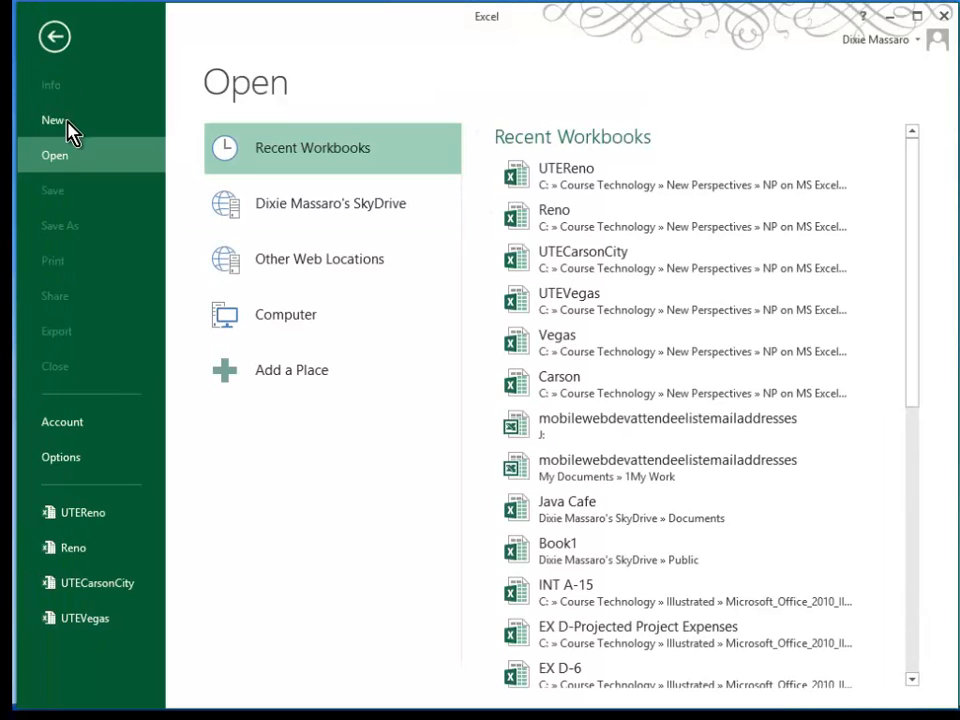
pyautogui.click(52, 120)
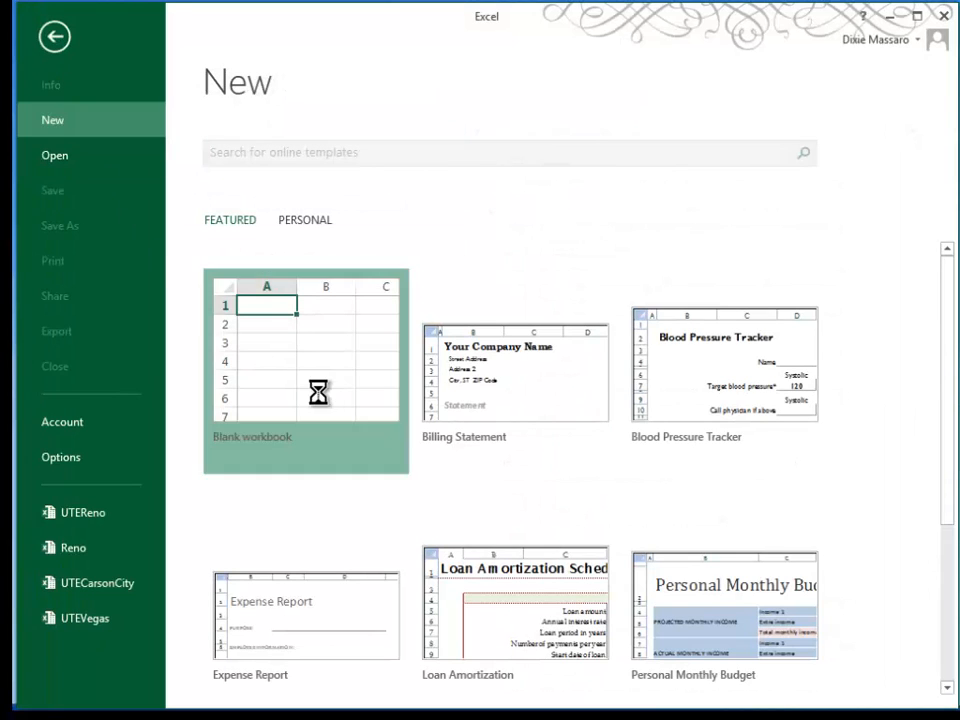
pyautogui.click(306, 370)
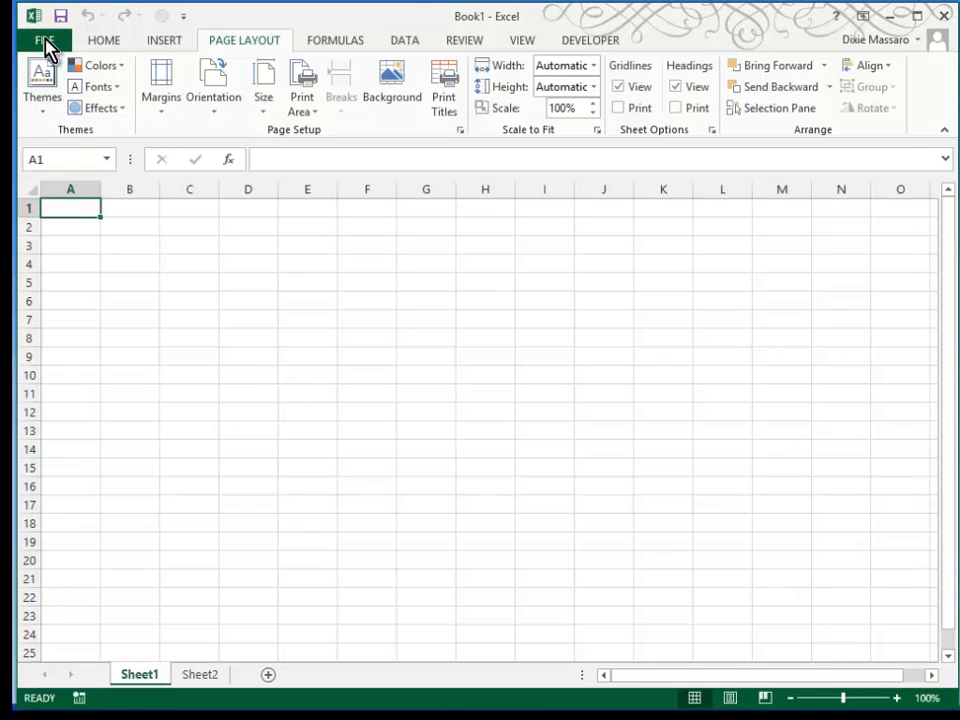
# Save the new workbook on this computer as UTESummary in the Case2 folder.
pyautogui.click(44, 24)
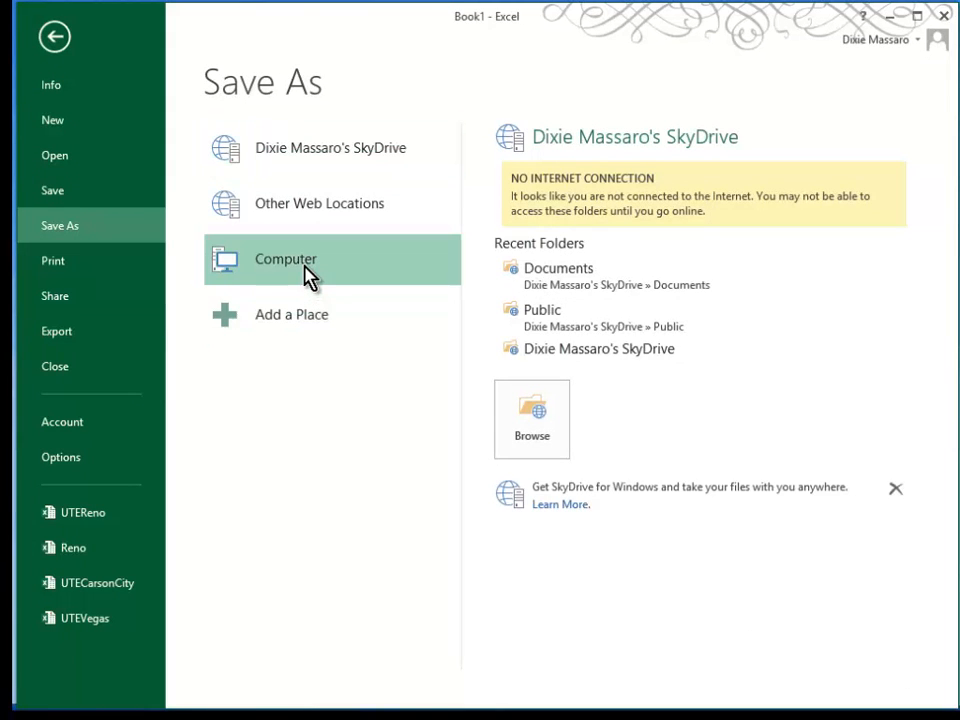
pyautogui.click(532, 420)
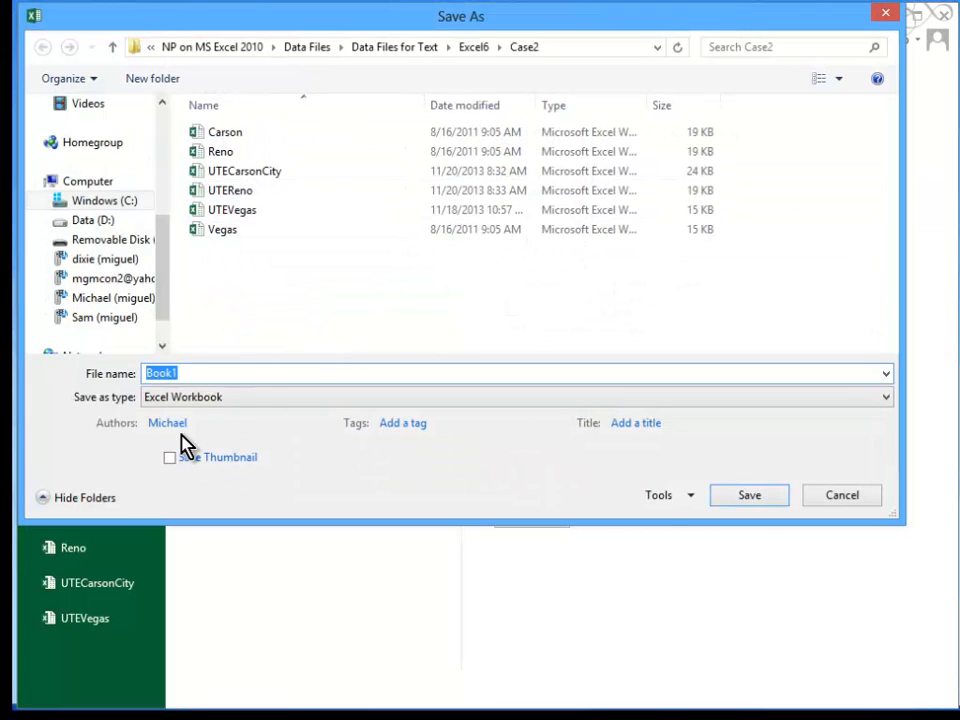
pyautogui.write('UTESummary')
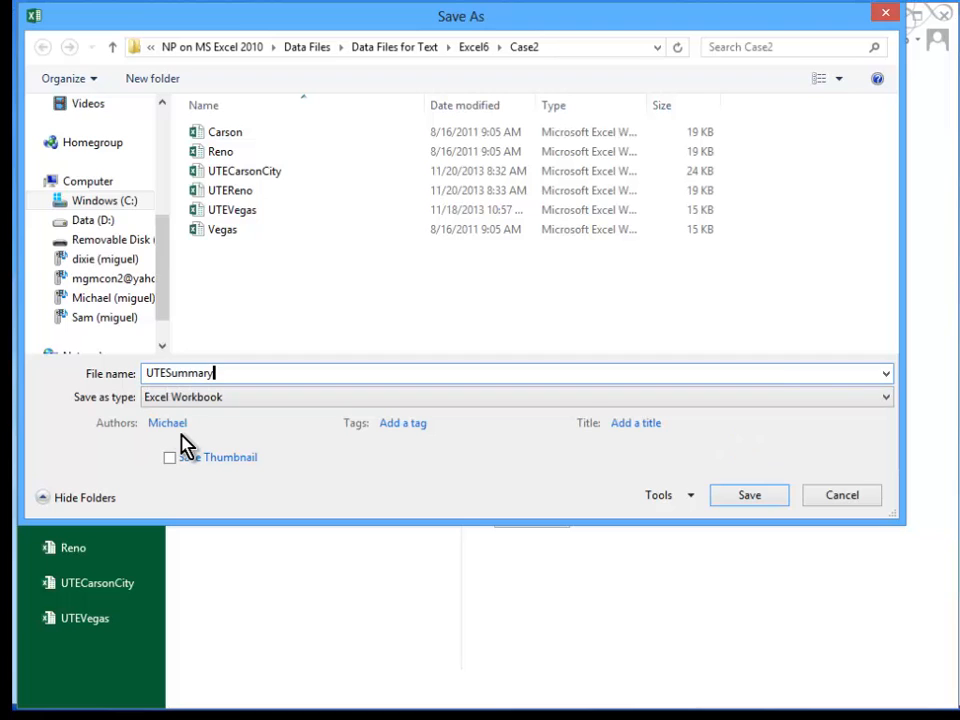
pyautogui.click(748, 496)
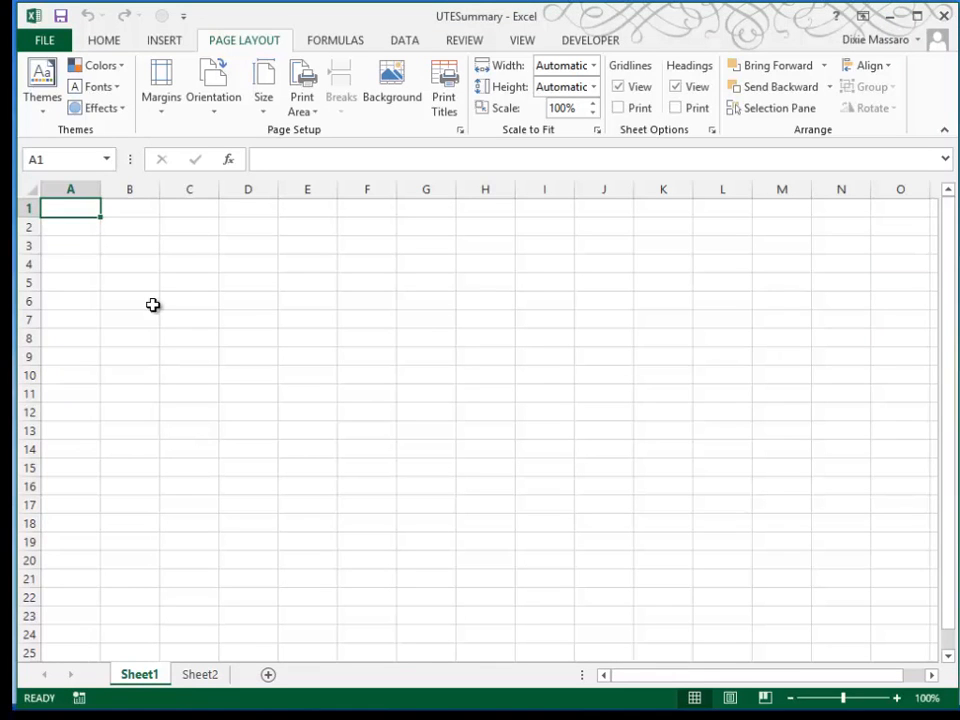
# Open the UTECarsonCity workbook from Recent Workbooks alongside UTESummary.
pyautogui.click(44, 40)
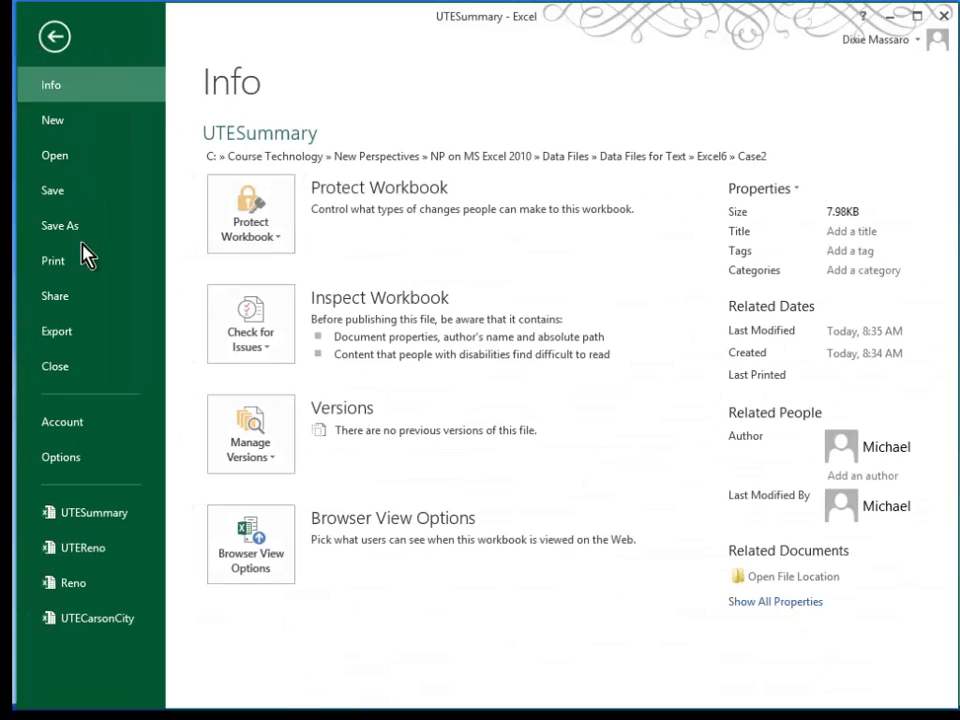
pyautogui.moveTo(56, 332)
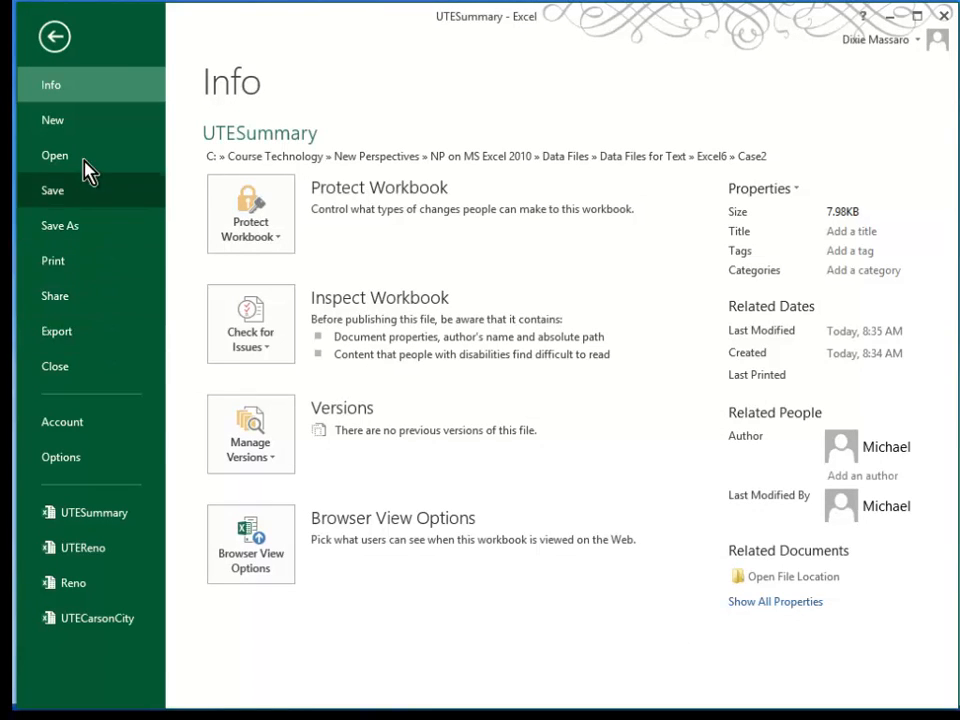
pyautogui.click(54, 156)
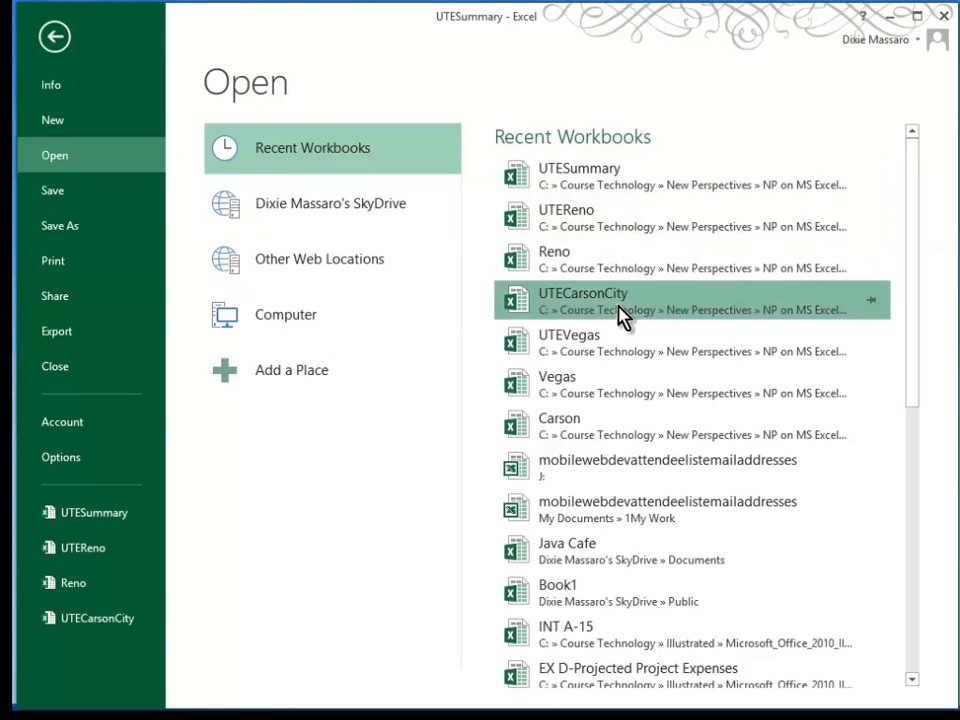
pyautogui.click(582, 292)
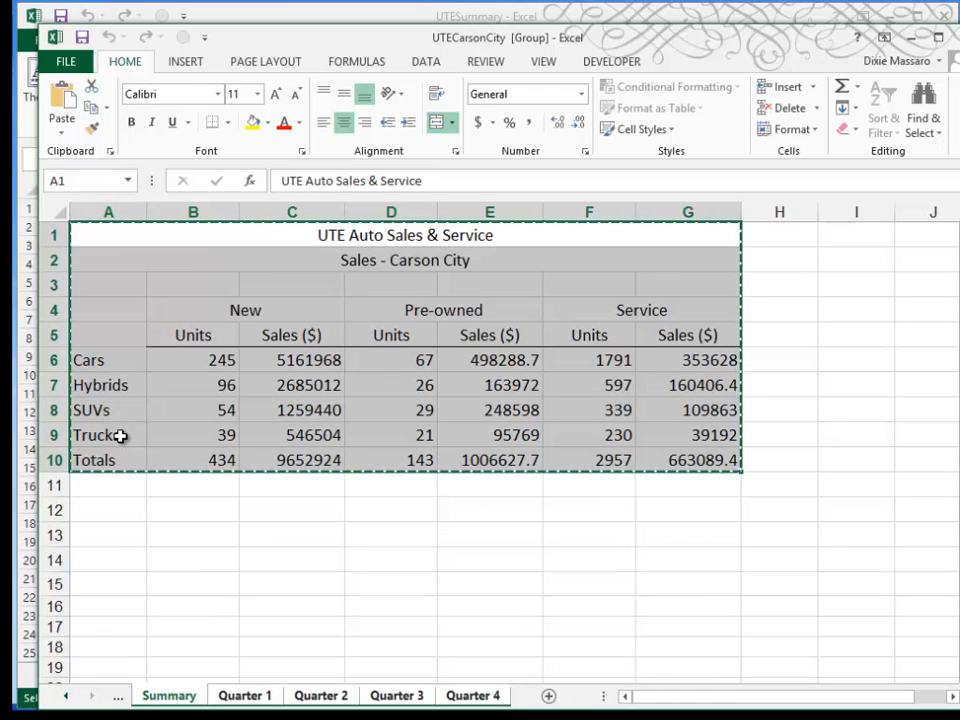
pyautogui.write('s')
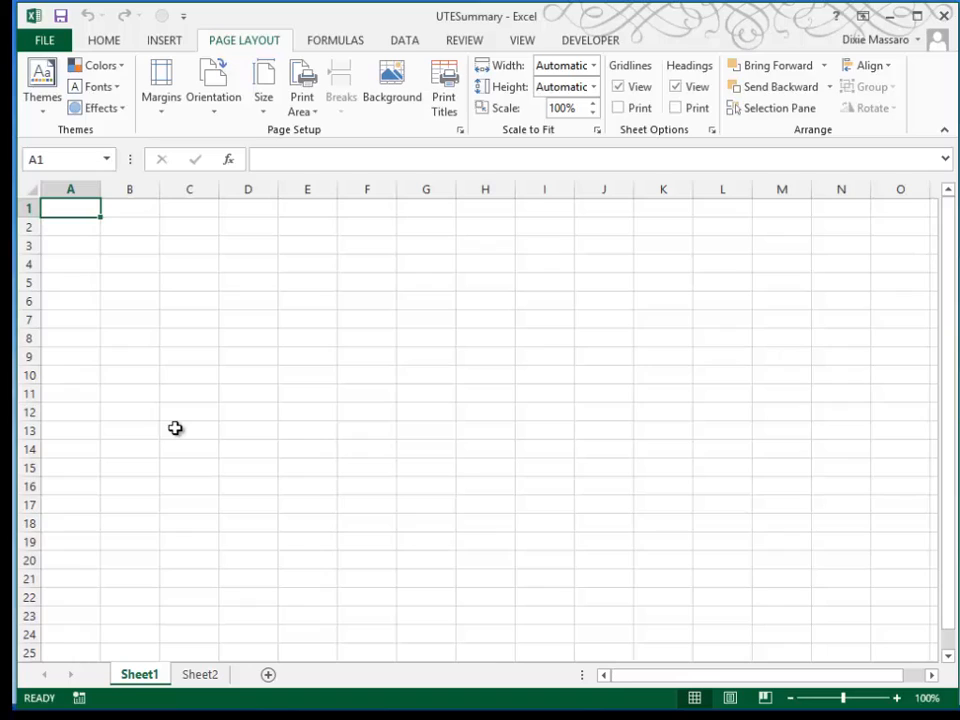
pyautogui.moveTo(208, 412)
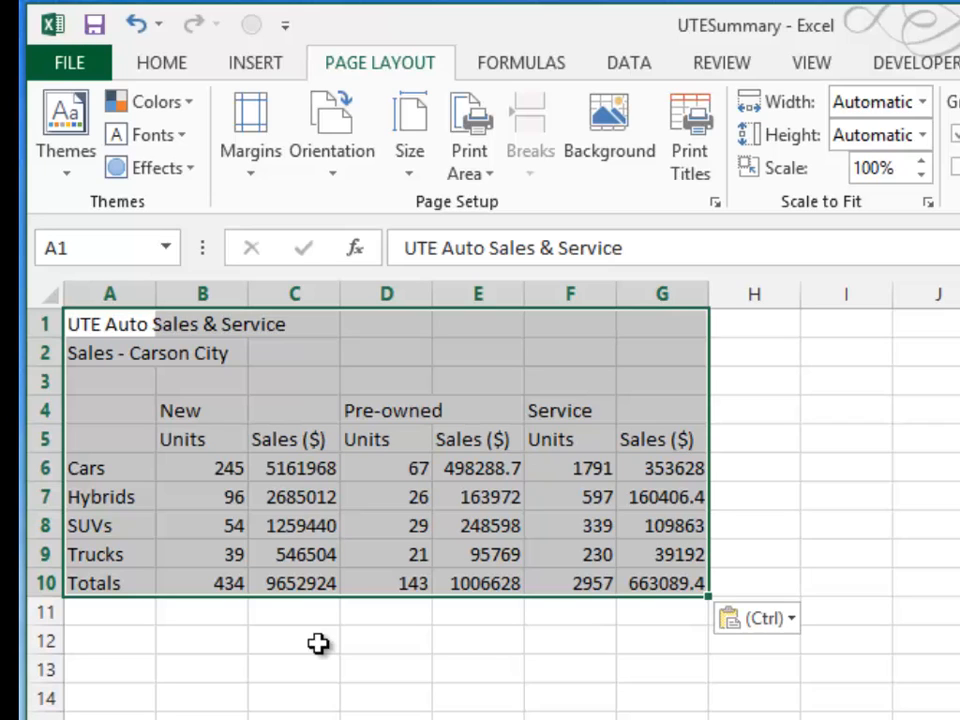
pyautogui.moveTo(120, 318)
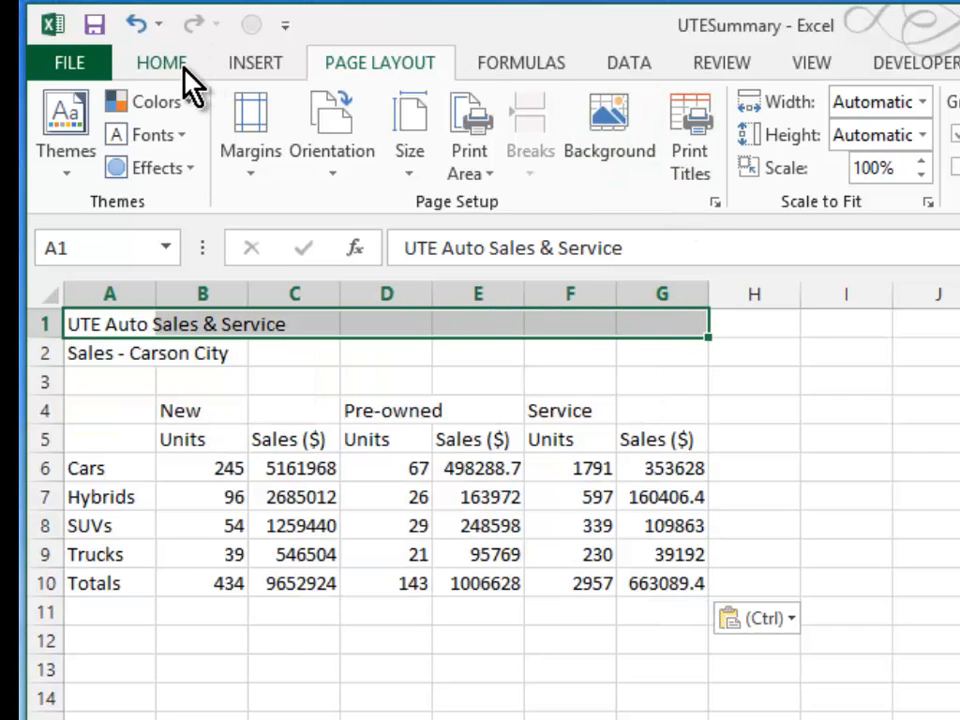
# Merge and centre the titles across A:G, right-align the Units and Sales headings, and retitle the subtitle 'Sales - All Dealers'.
pyautogui.click(160, 62)
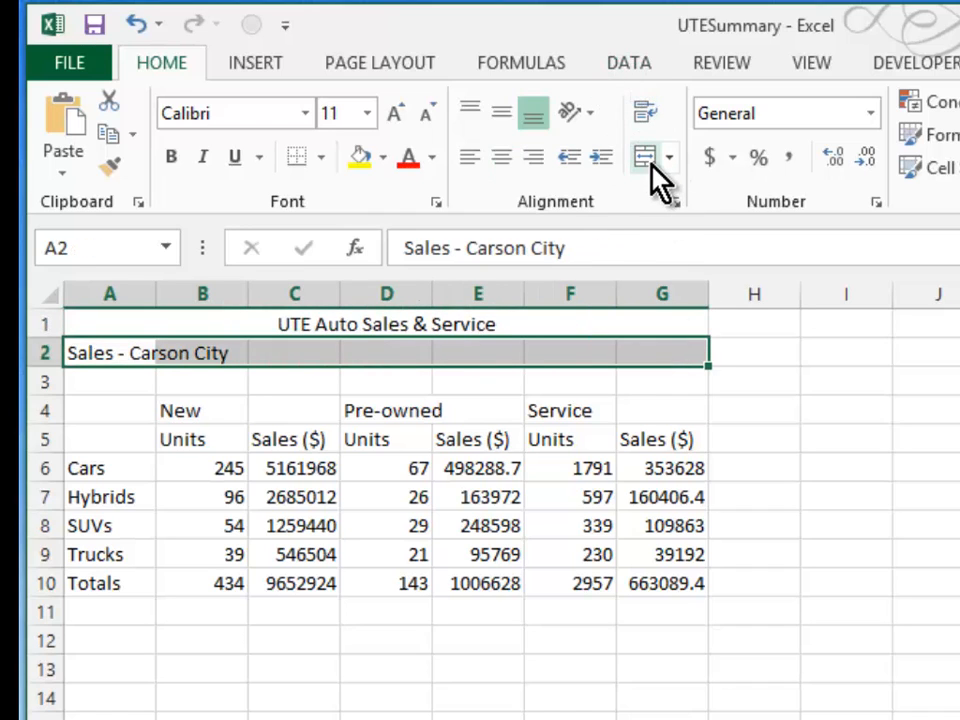
pyautogui.click(648, 156)
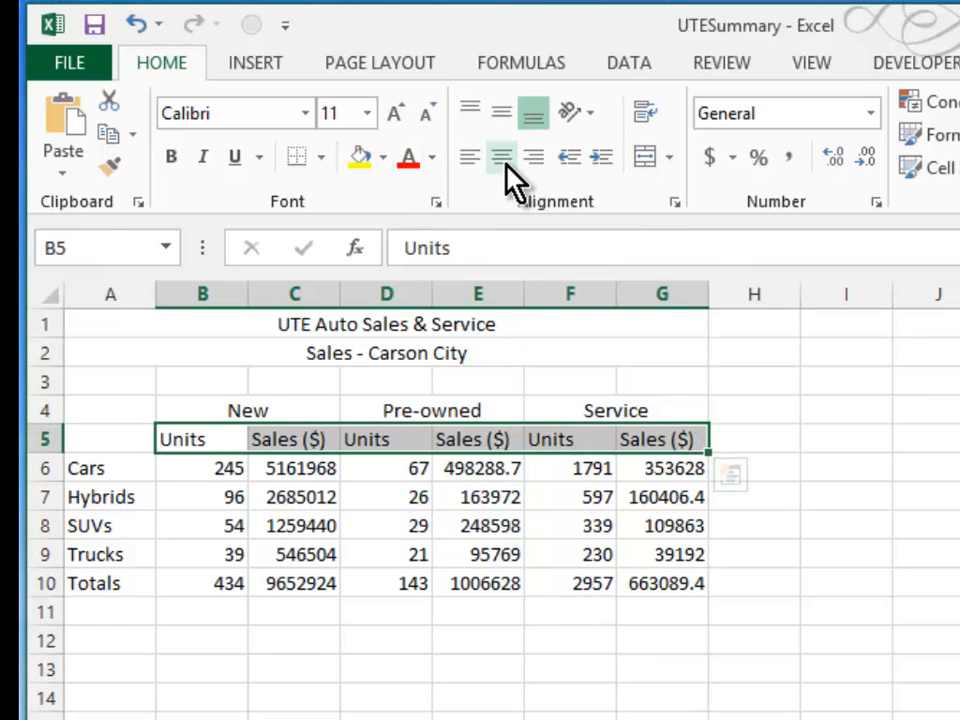
pyautogui.click(500, 156)
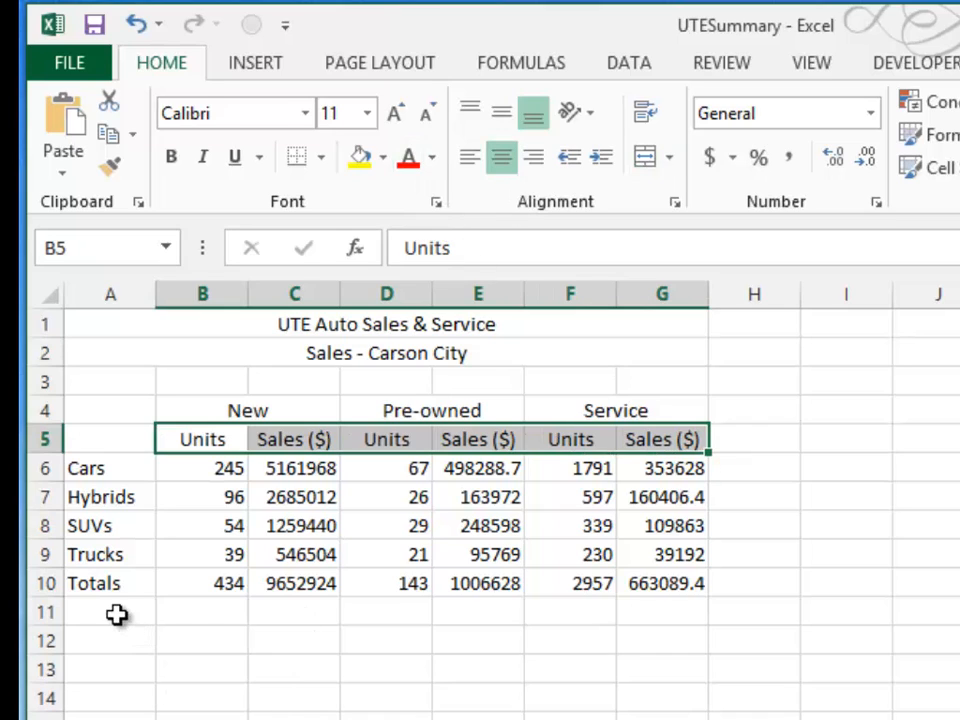
pyautogui.moveTo(280, 304)
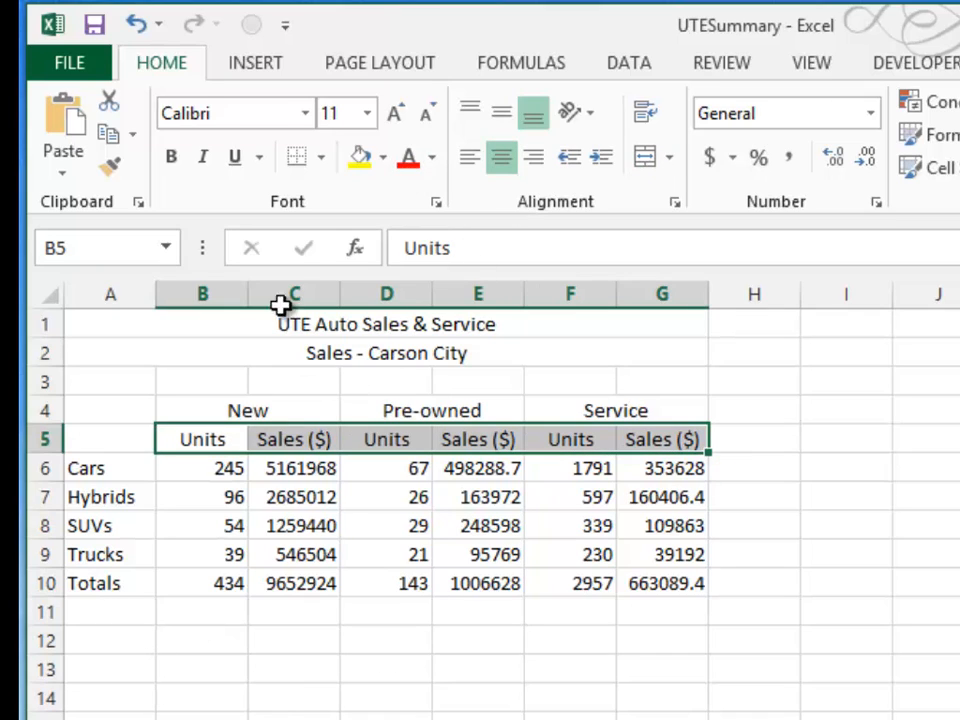
pyautogui.moveTo(162, 338)
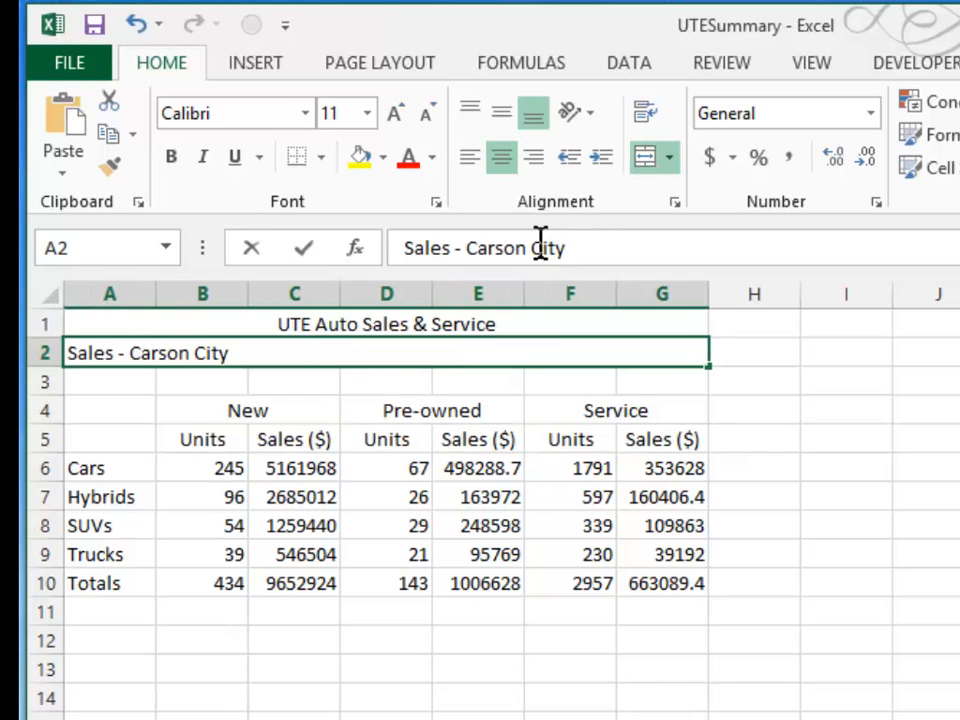
pyautogui.doubleClick(516, 248)
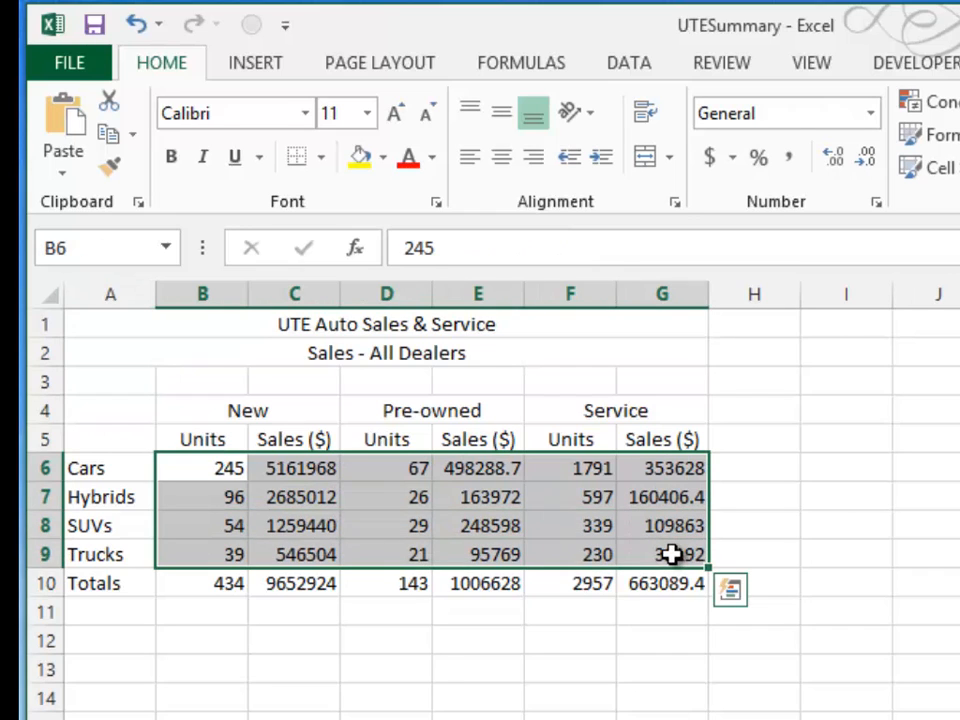
# Clear the sales figures in B6:G9 so the Totals row shows zeros.
pyautogui.press('Delete')
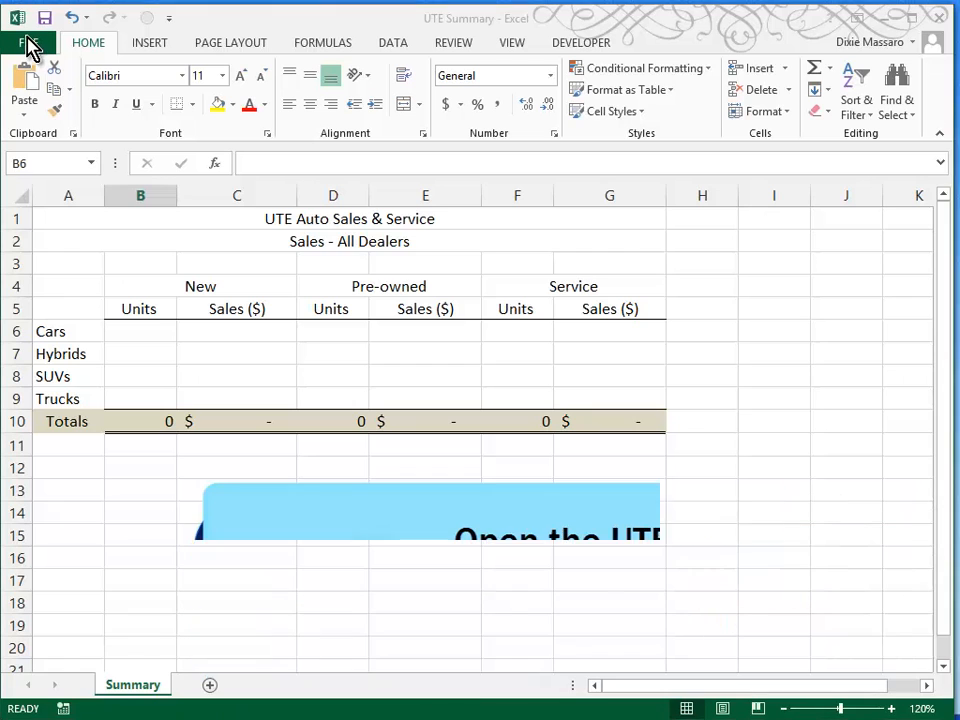
# Open the UTE Carson City workbook from the Case2 folder on this computer.
pyautogui.click(28, 18)
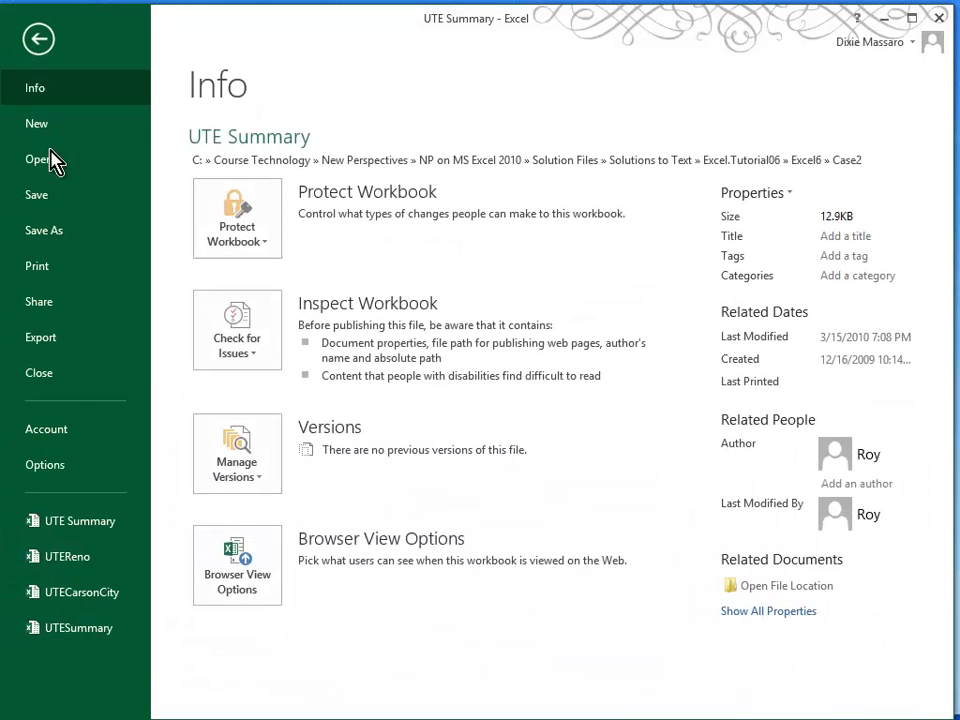
pyautogui.click(38, 160)
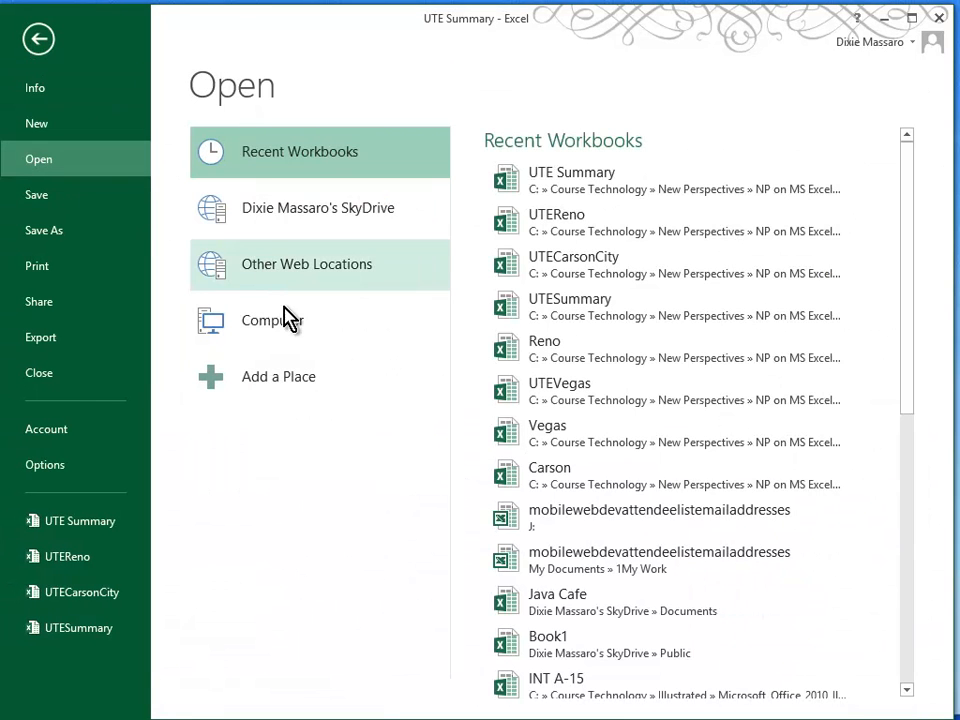
pyautogui.click(272, 320)
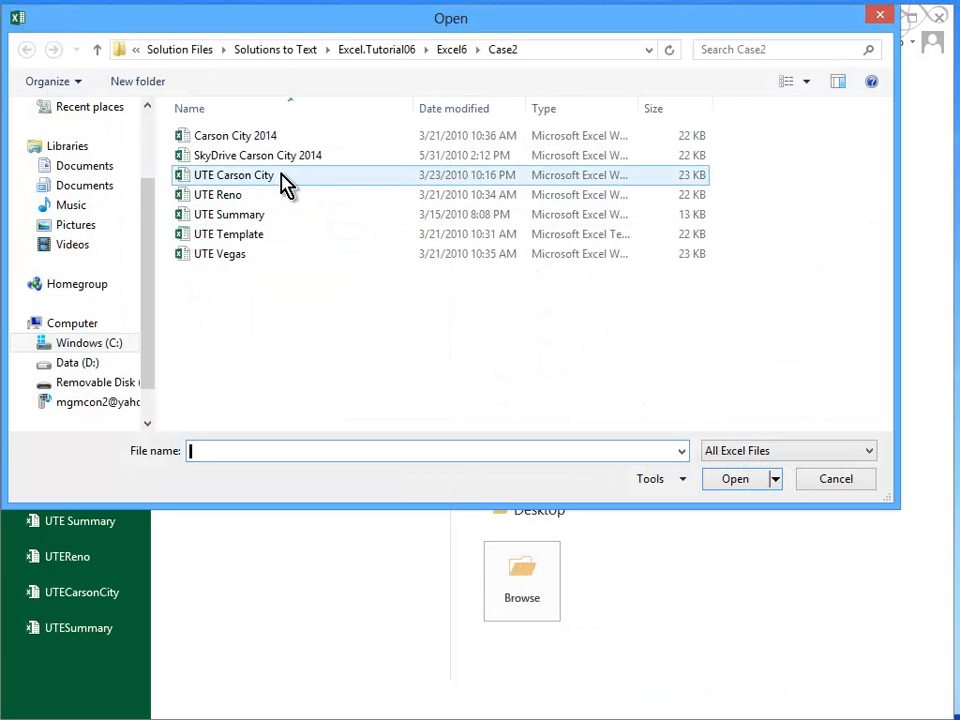
pyautogui.click(234, 174)
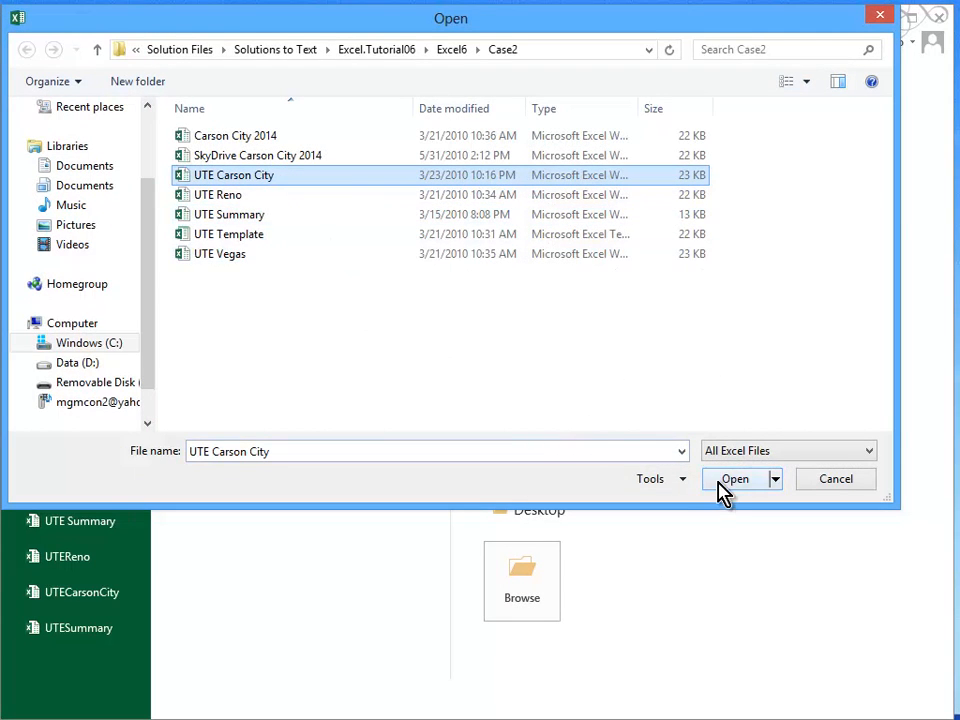
pyautogui.click(734, 478)
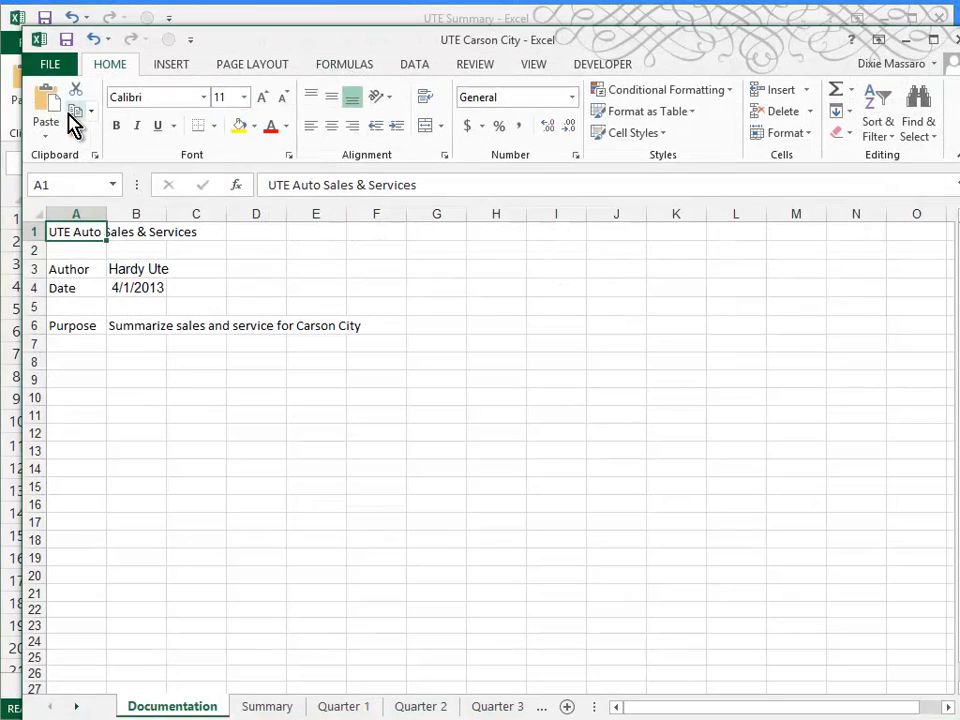
# Open the UTE Reno and UTE Vegas workbooks as well.
pyautogui.click(50, 62)
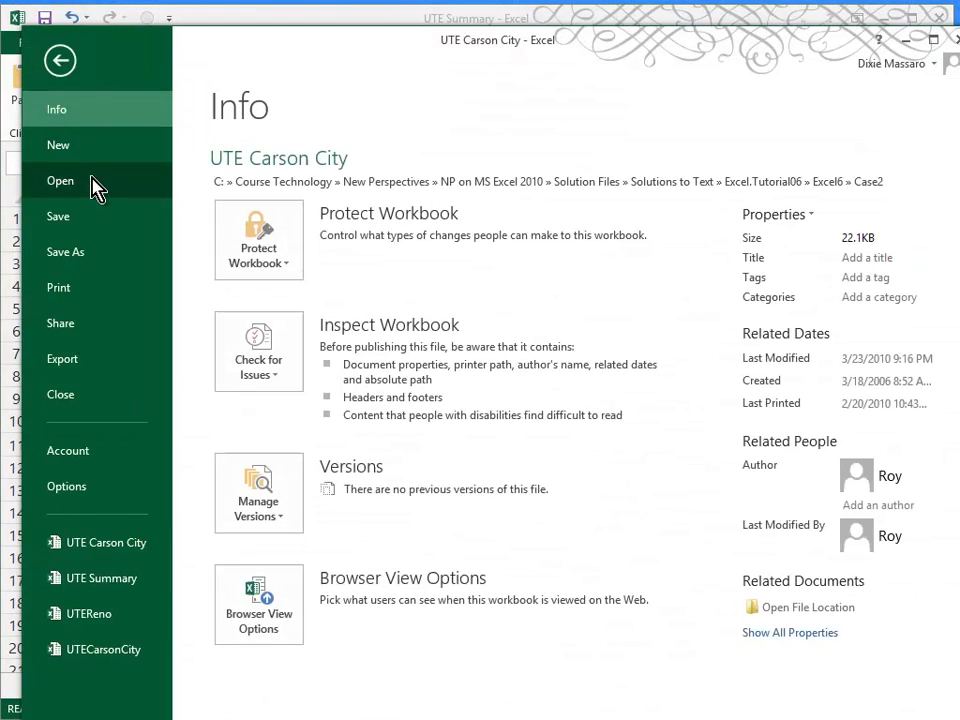
pyautogui.click(60, 180)
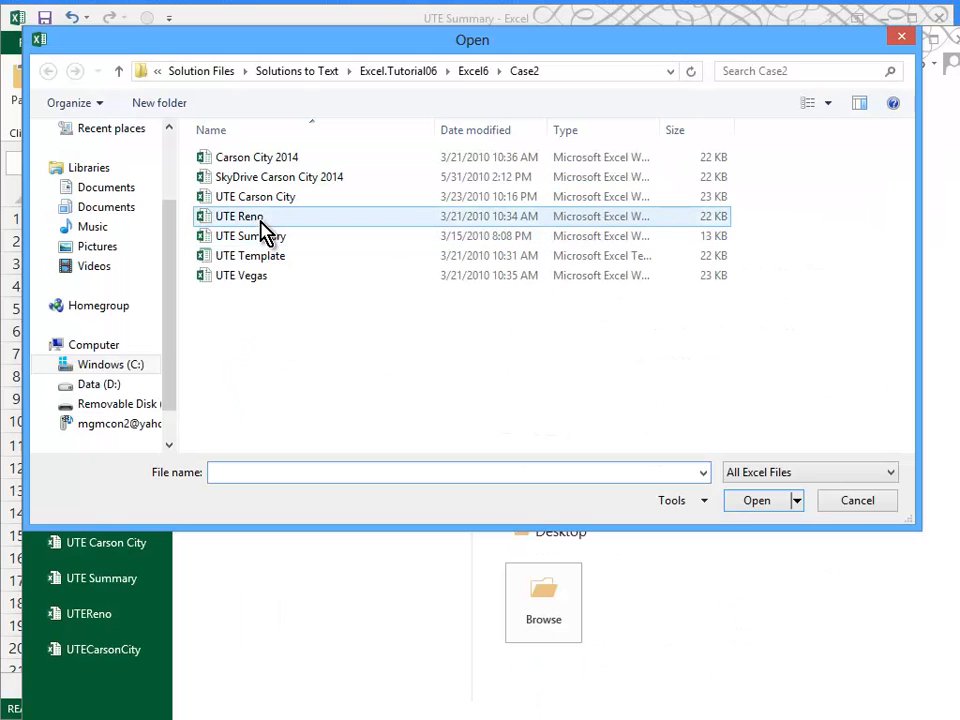
pyautogui.click(756, 500)
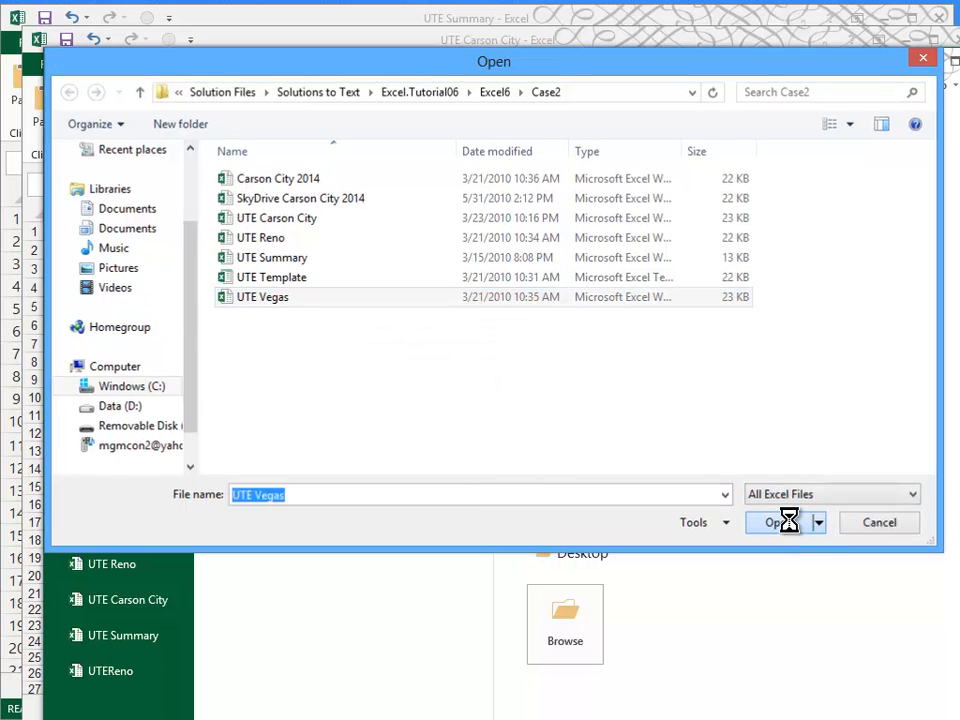
pyautogui.click(776, 522)
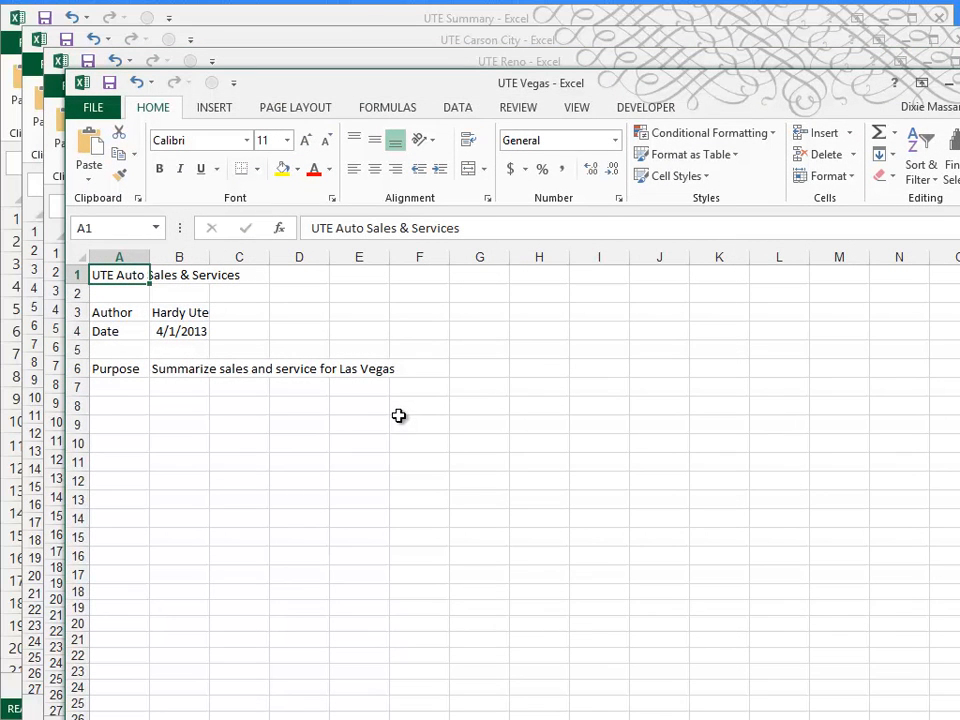
pyautogui.moveTo(560, 132)
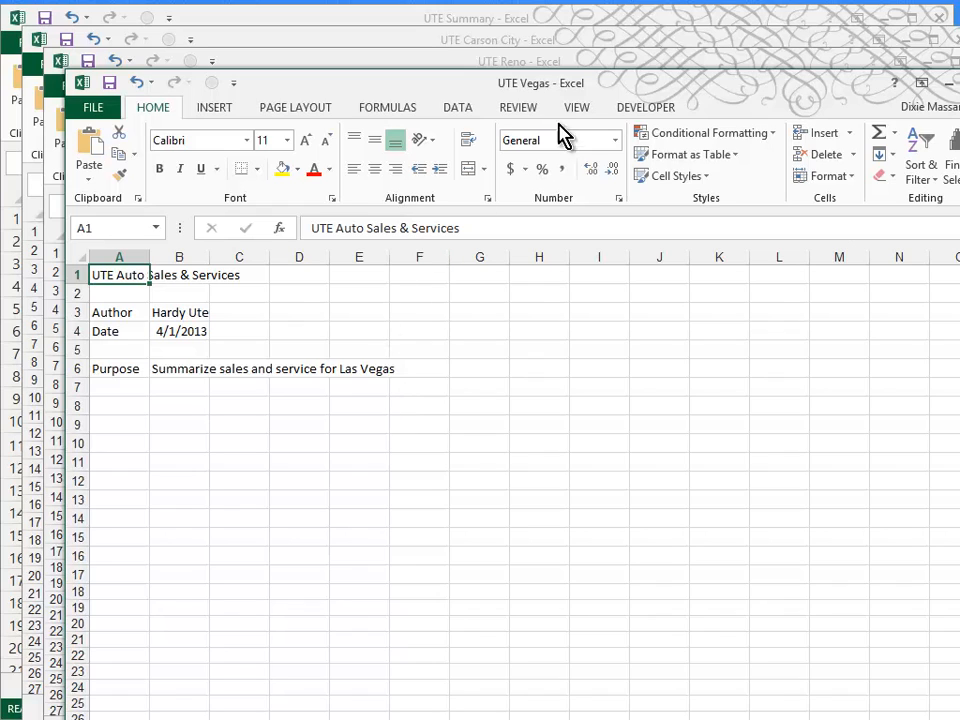
# Arrange all four open UTE workbooks as tiled windows.
pyautogui.click(576, 108)
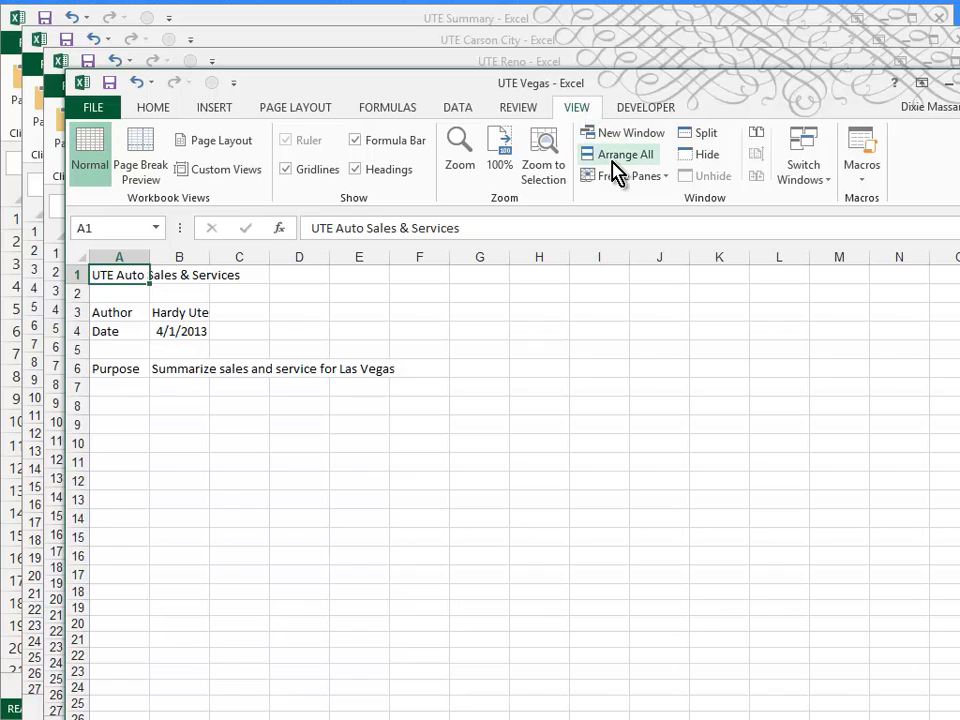
pyautogui.click(618, 154)
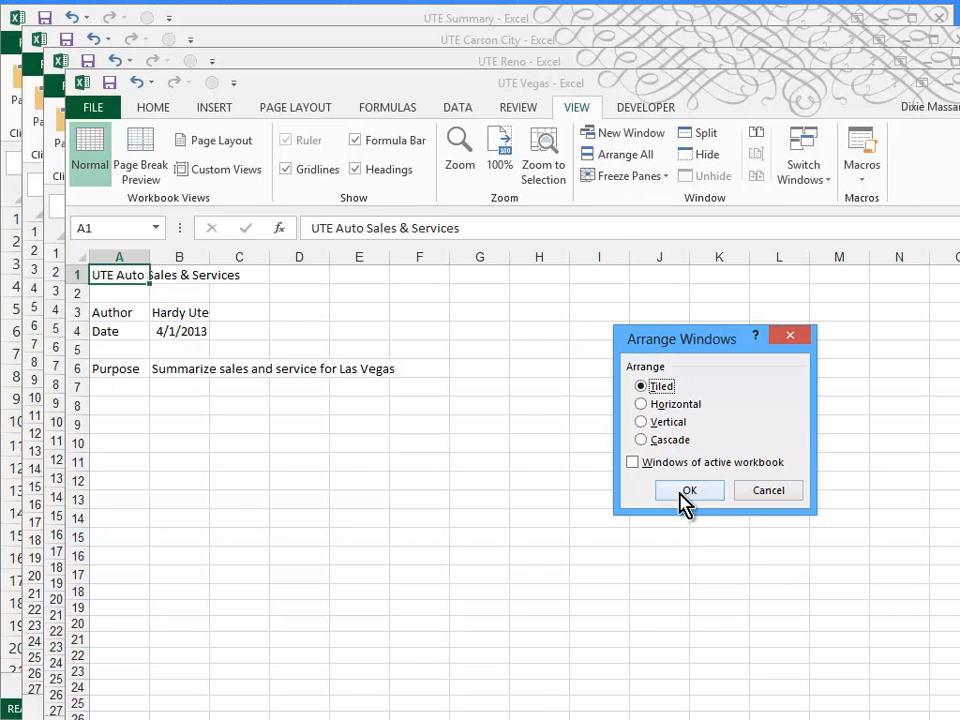
pyautogui.click(688, 492)
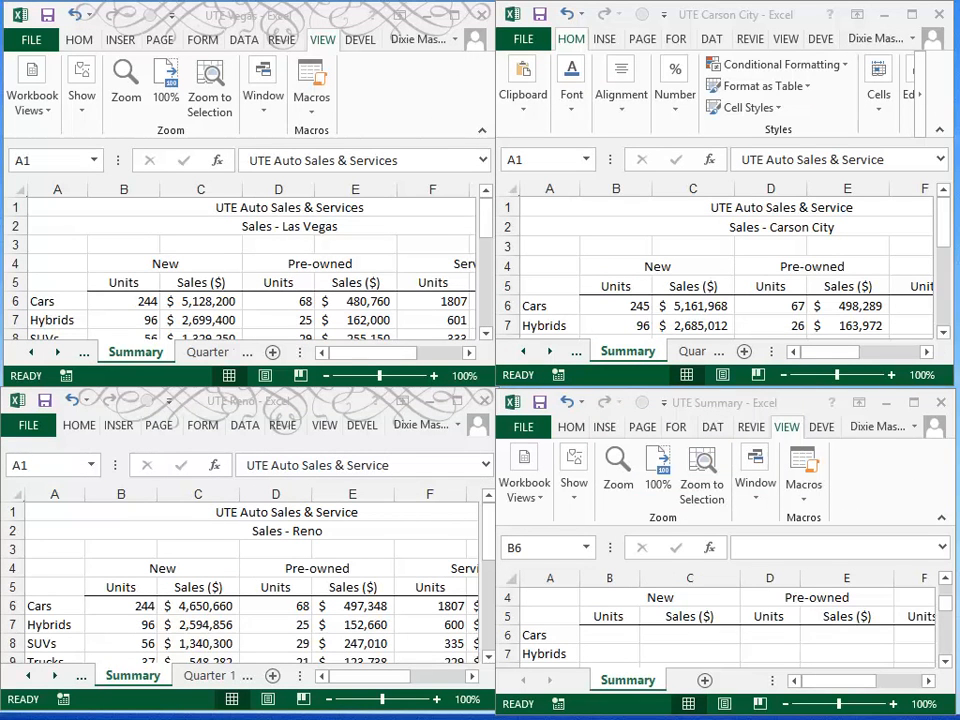
pyautogui.moveTo(8, 588)
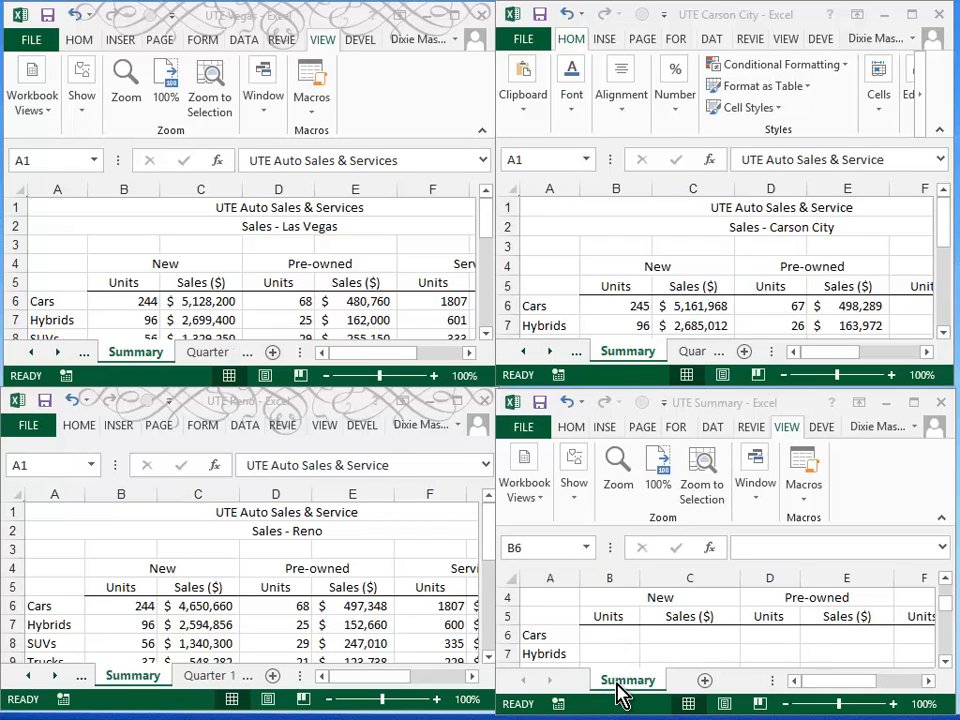
pyautogui.moveTo(260, 670)
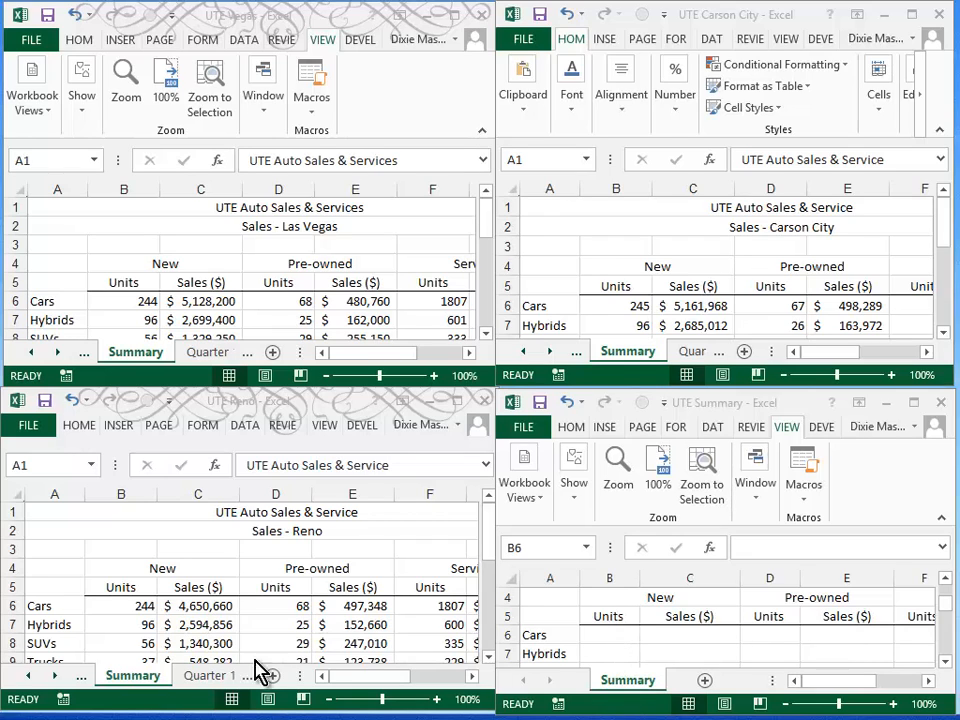
pyautogui.moveTo(504, 336)
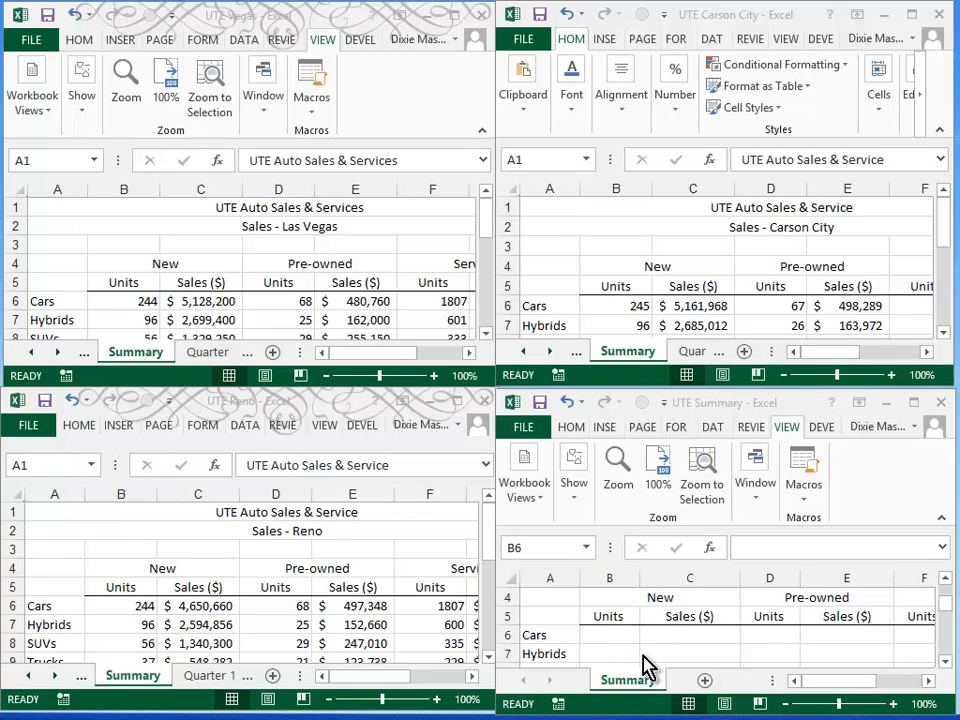
pyautogui.click(608, 634)
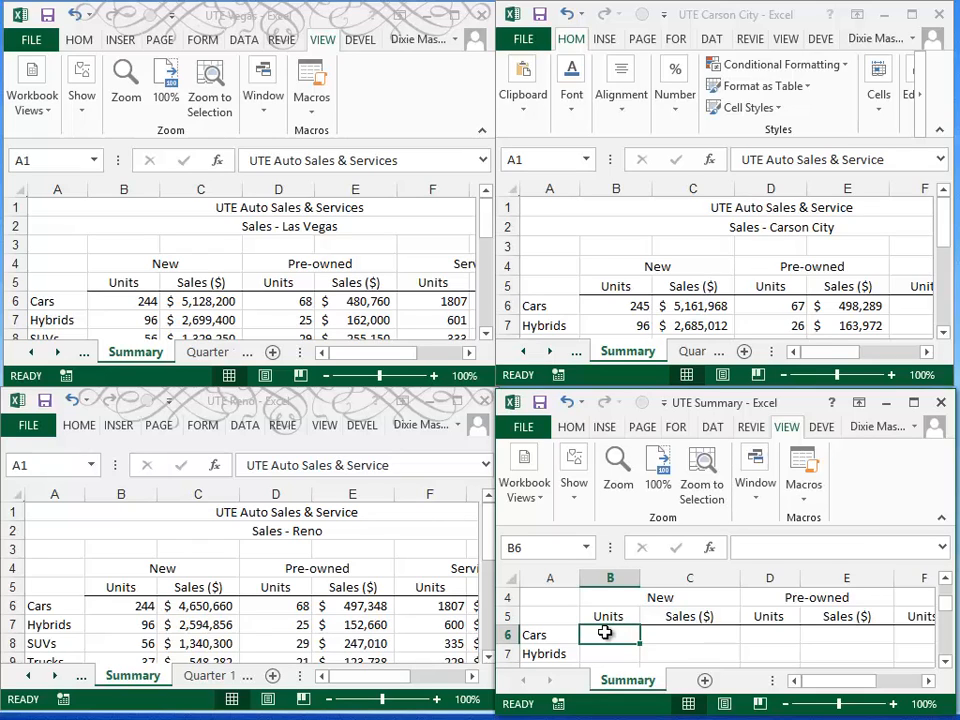
pyautogui.moveTo(536, 640)
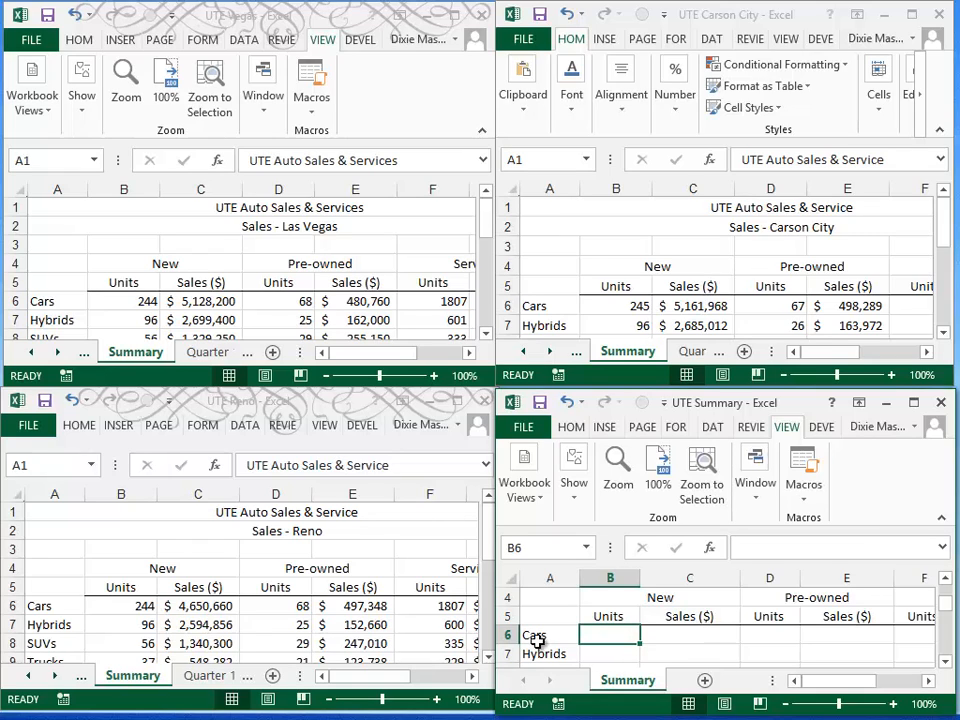
# Enter in B6 a formula adding the Cars units from UTE Reno, UTE Vegas and UTE Carson City, giving 733.
pyautogui.write('=')
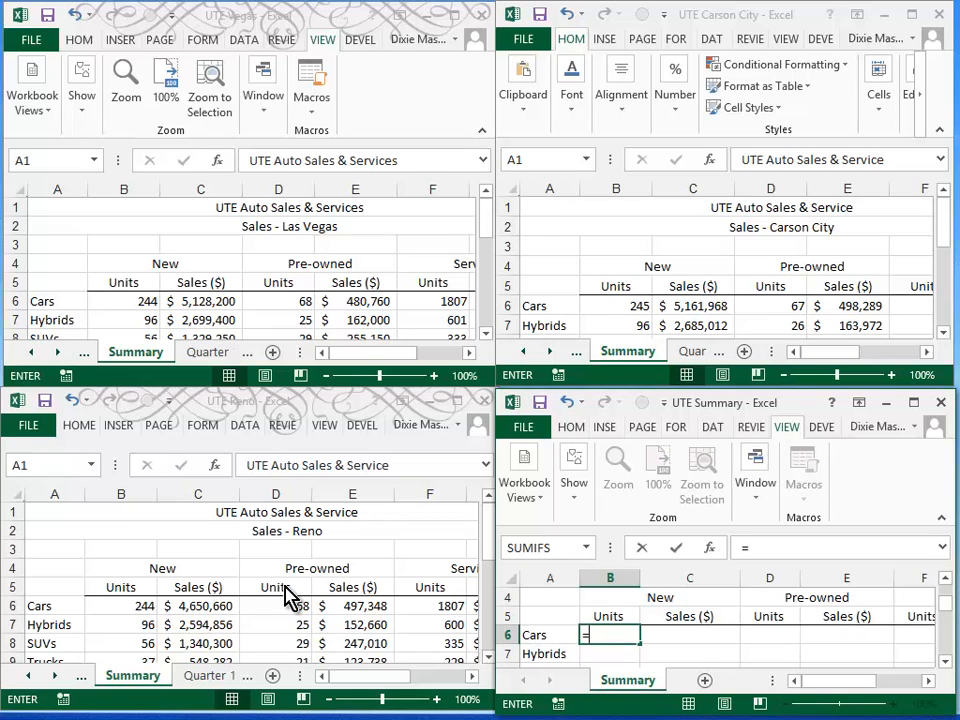
pyautogui.moveTo(136, 616)
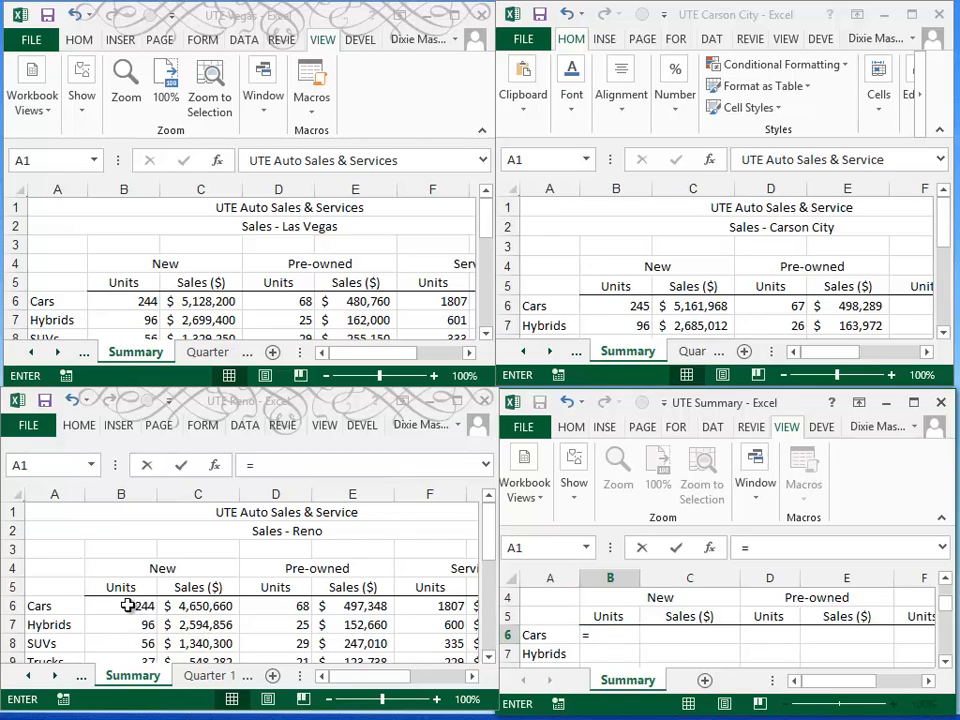
pyautogui.click(122, 604)
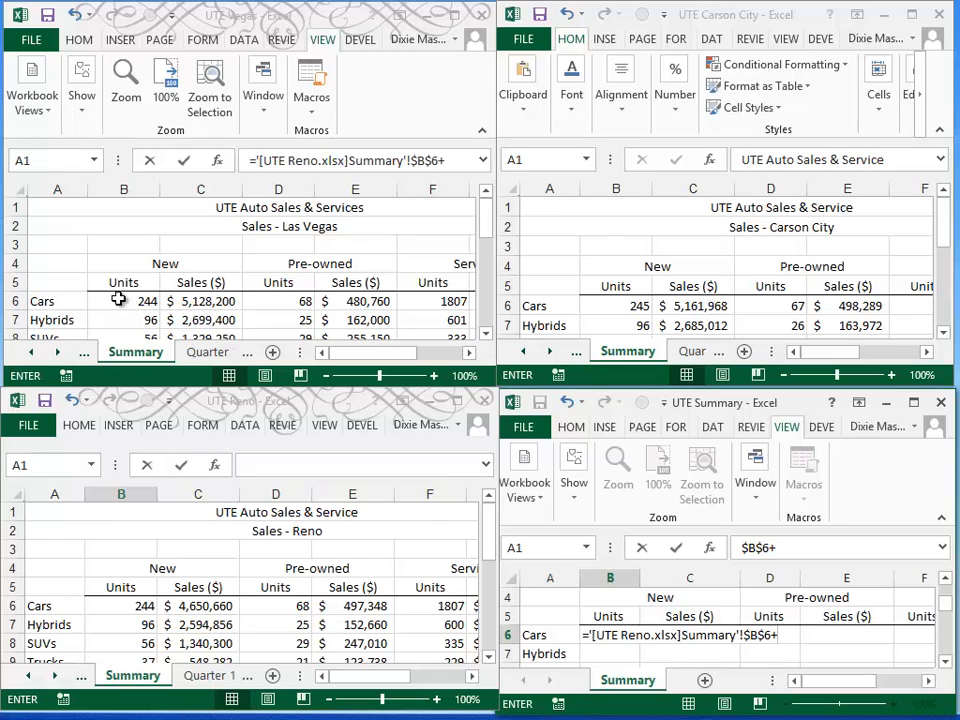
pyautogui.click(122, 300)
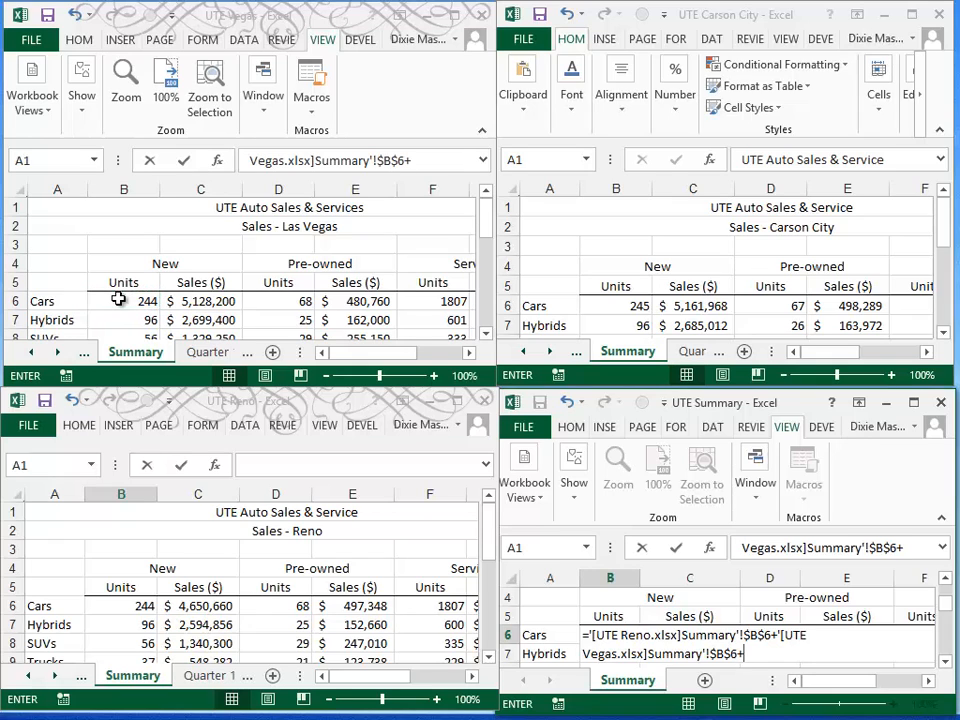
pyautogui.moveTo(640, 310)
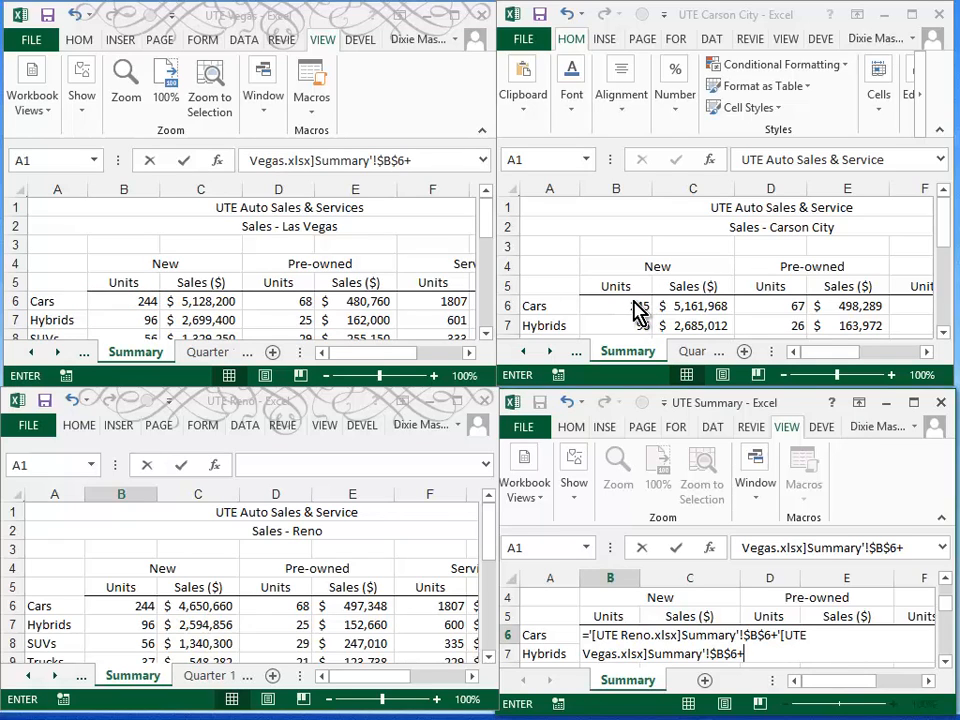
pyautogui.click(616, 304)
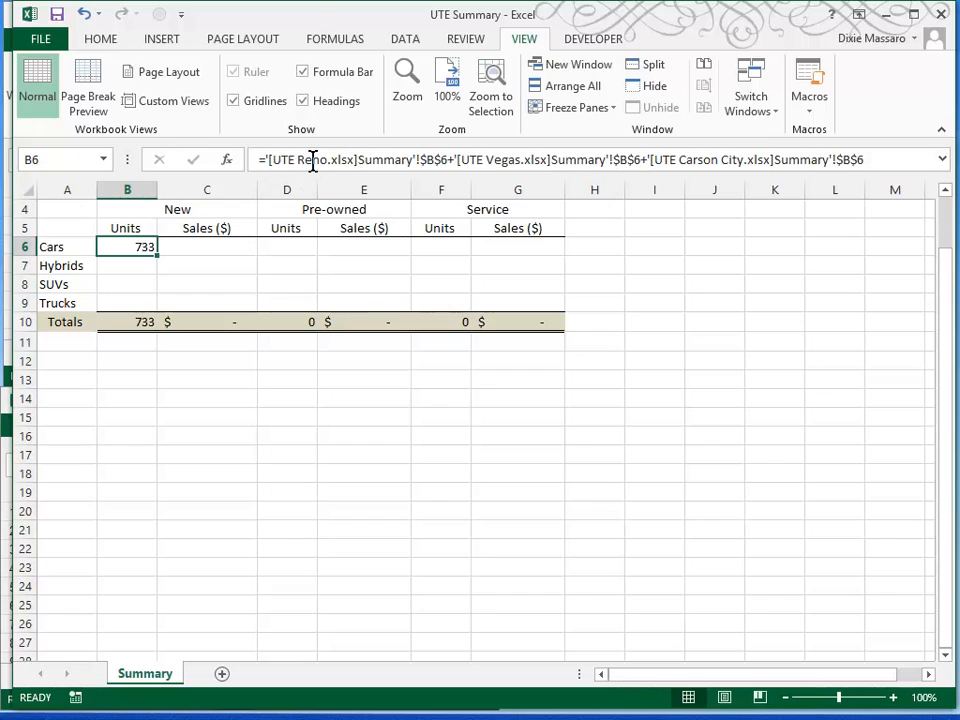
pyautogui.moveTo(376, 164)
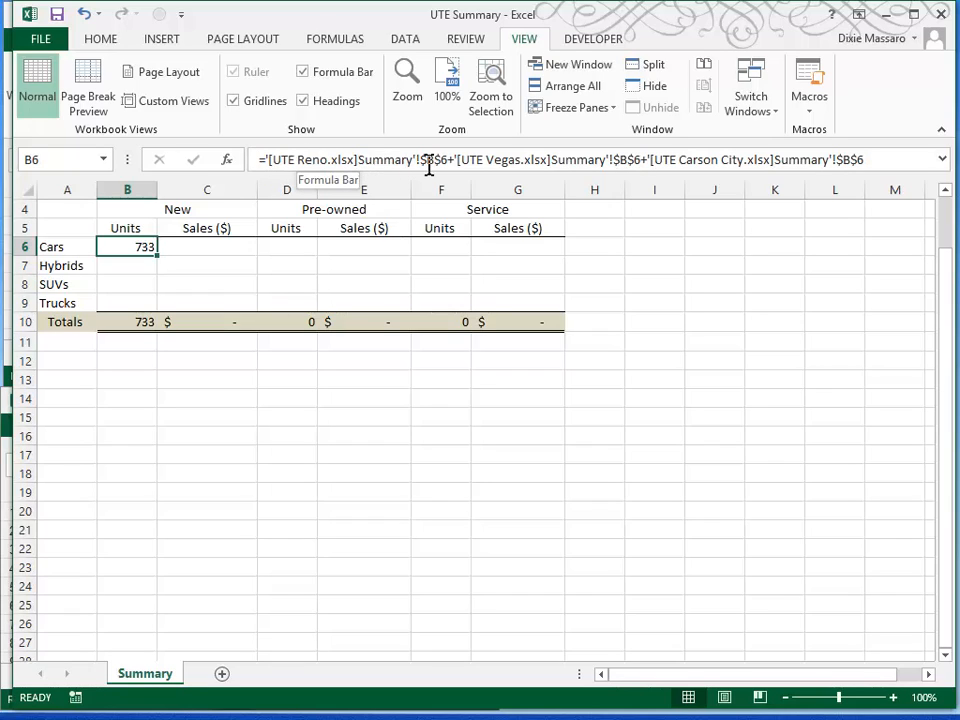
pyautogui.moveTo(450, 160)
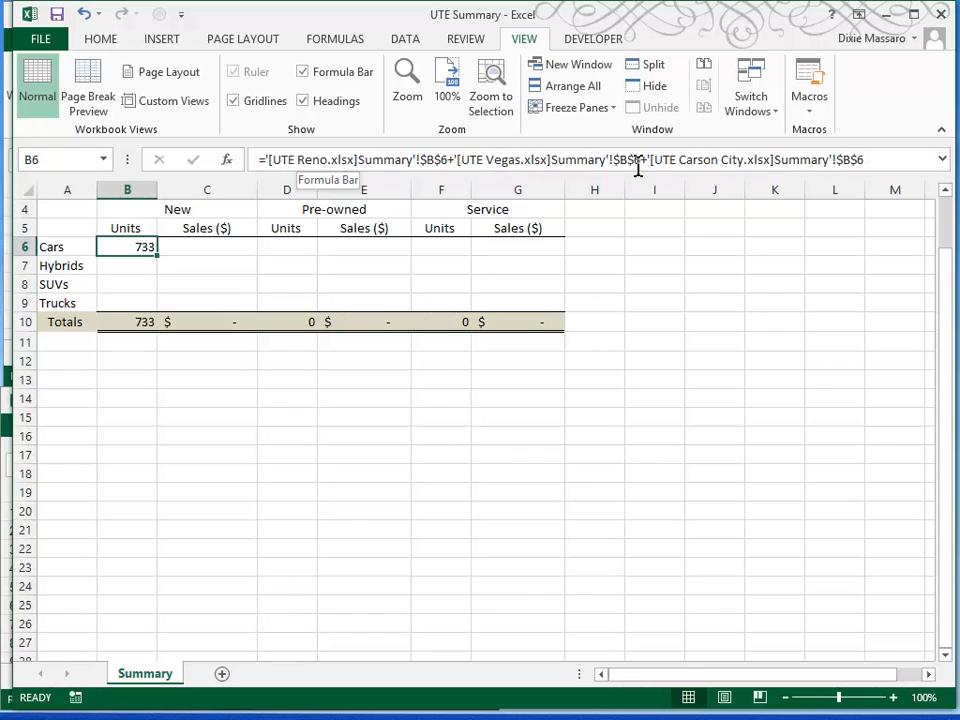
pyautogui.moveTo(696, 160)
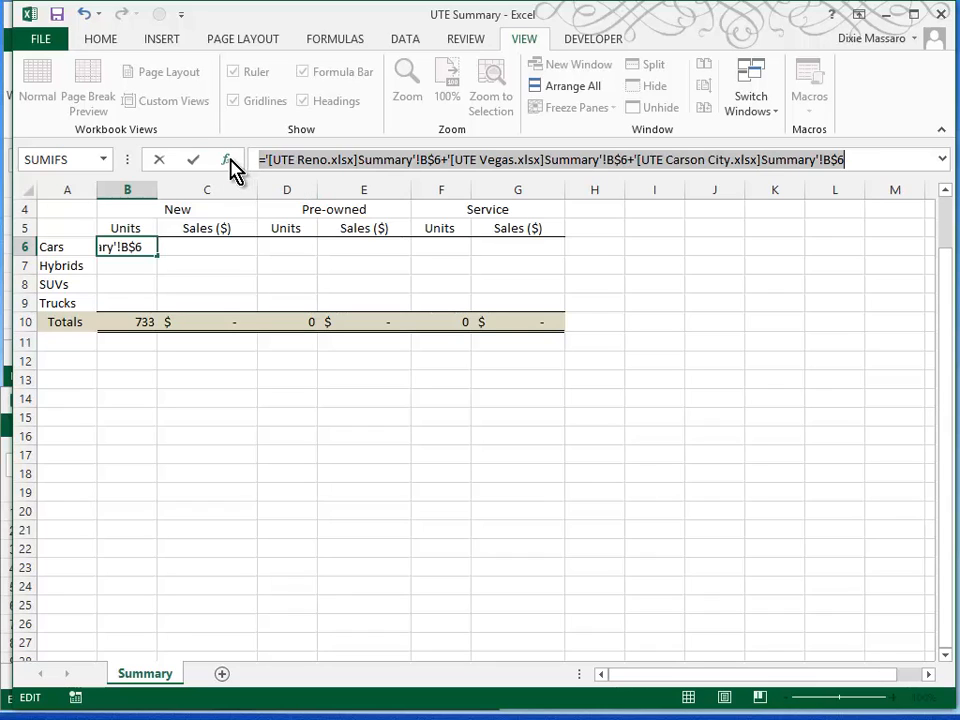
# Use F4 to make the workbook references in the Cars units formula column-relative.
pyautogui.press('f4')
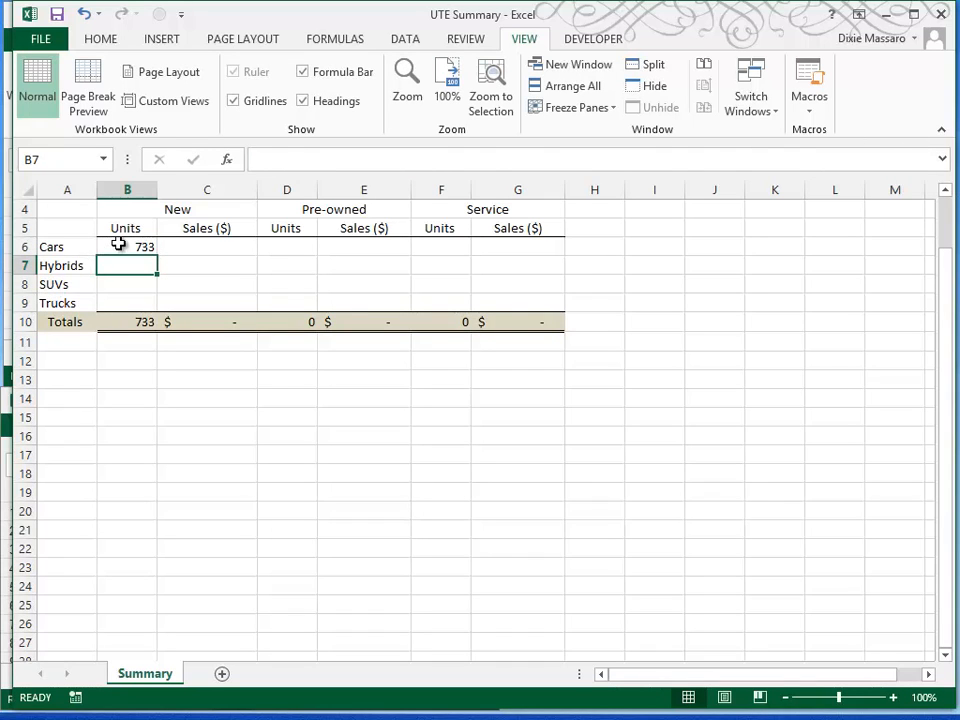
# Fill the Cars formula from B6 right through G6 so all six unit and sales columns are summed.
pyautogui.click(128, 246)
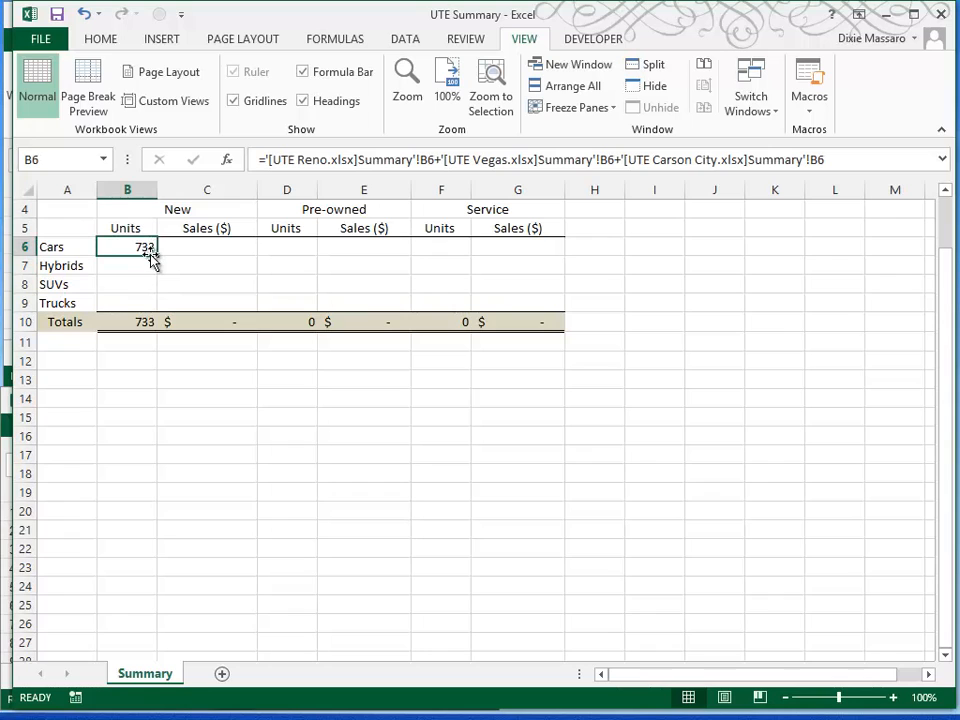
pyautogui.moveTo(150, 252); pyautogui.dragTo(532, 252)
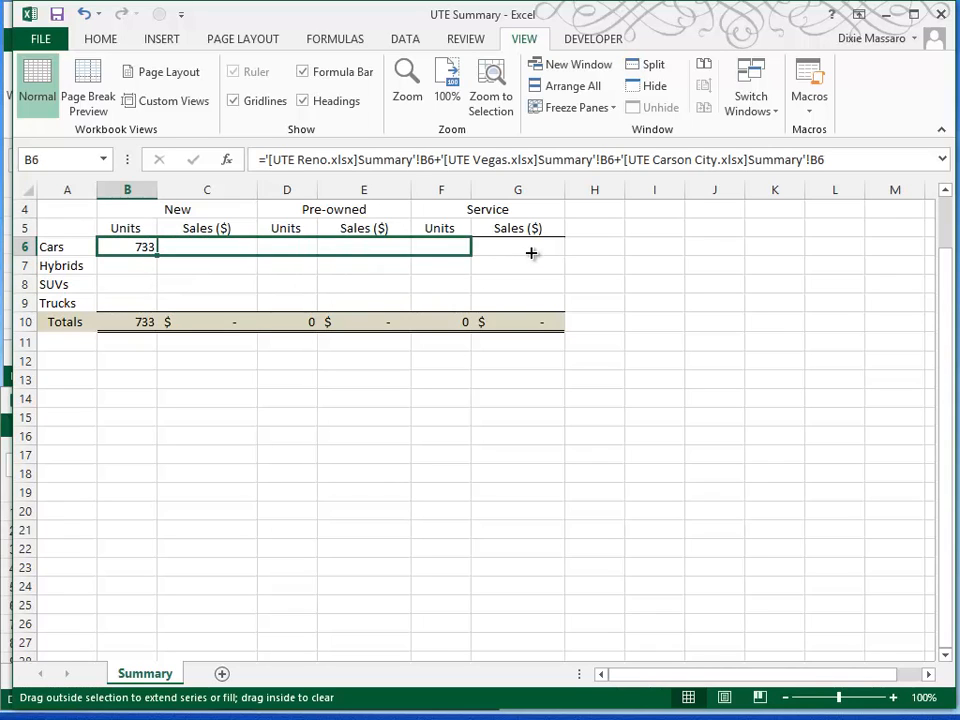
pyautogui.moveTo(156, 248); pyautogui.dragTo(564, 248)
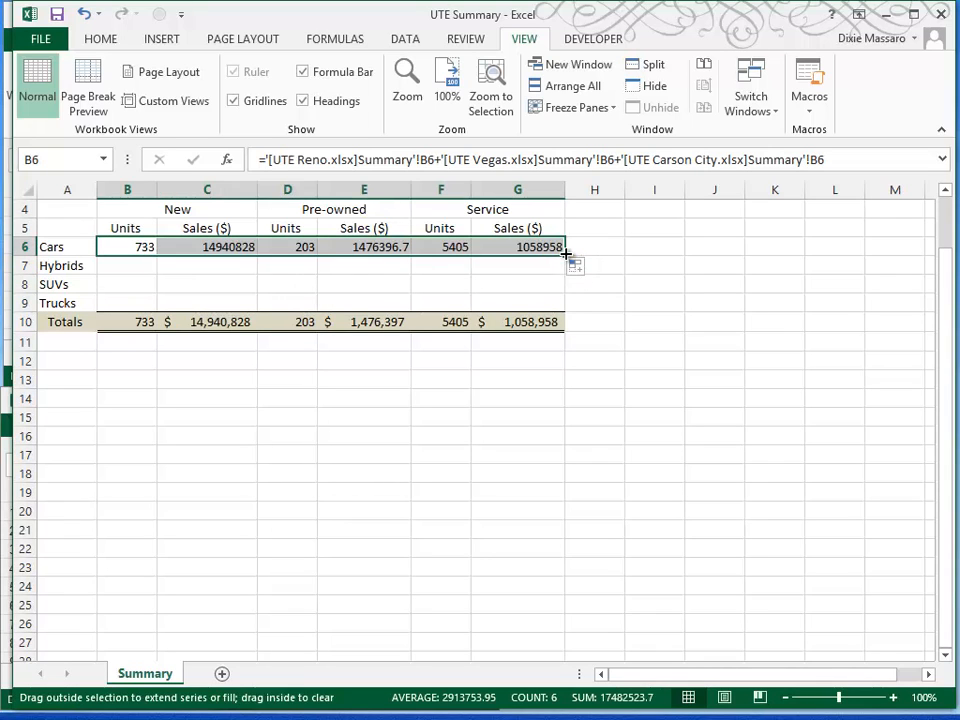
pyautogui.moveTo(564, 248); pyautogui.dragTo(564, 304)
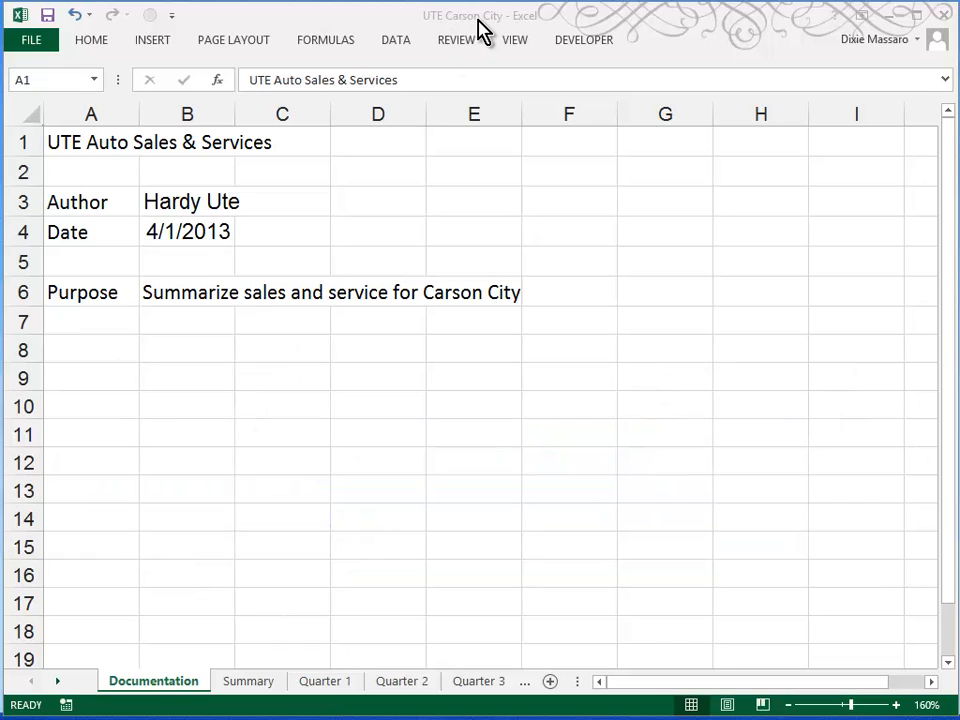
pyautogui.moveTo(176, 82)
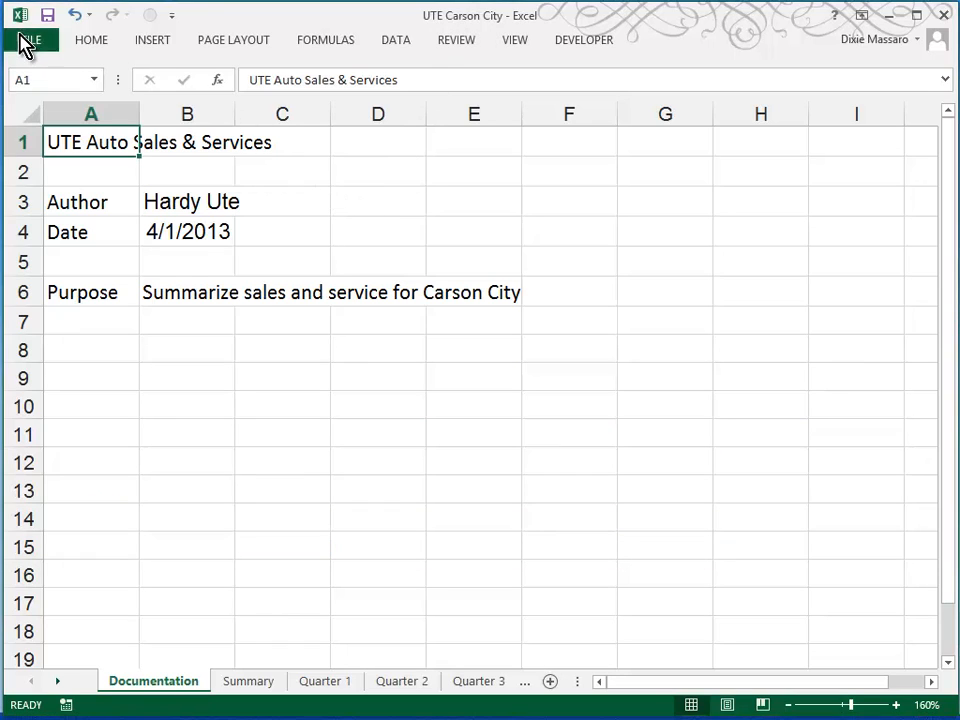
# In Save As, name the Carson City workbook UTETemplate and choose the Excel Template file type.
pyautogui.click(30, 40)
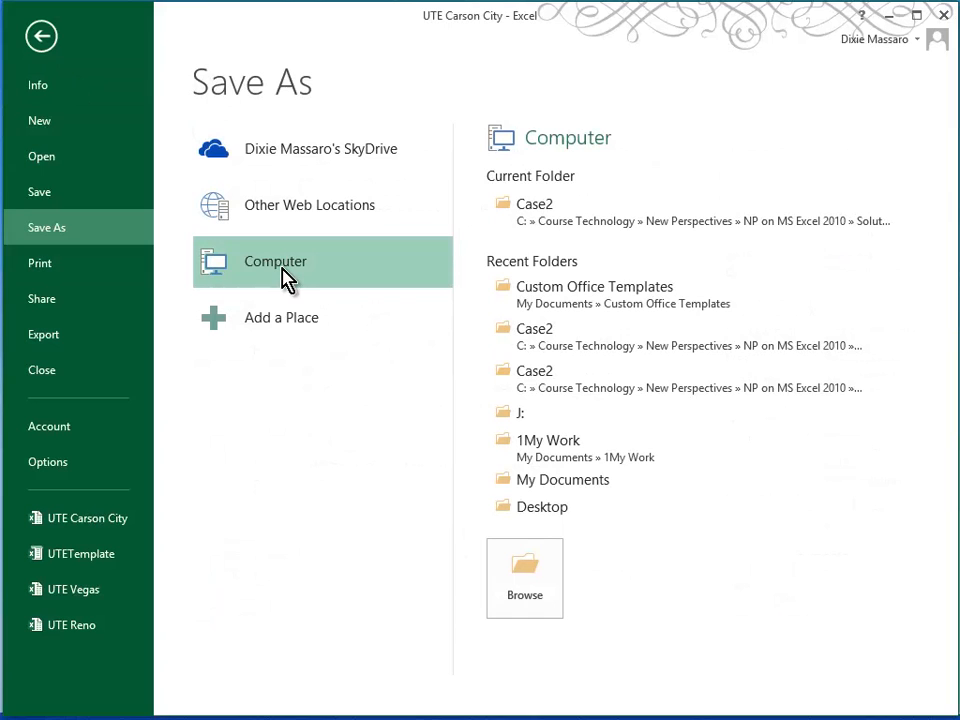
pyautogui.moveTo(540, 220)
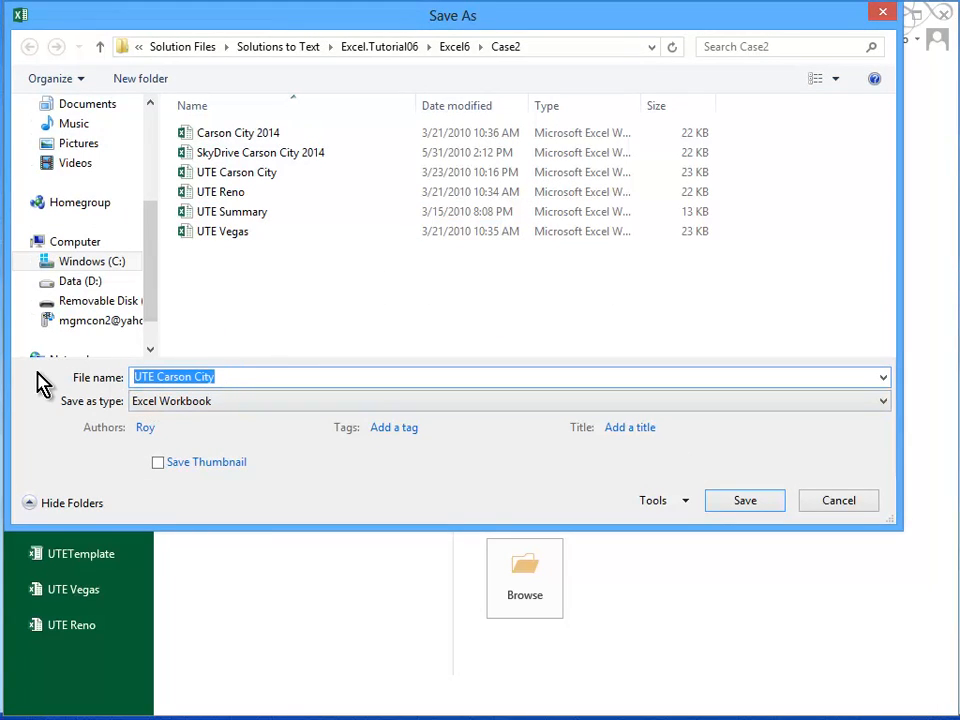
pyautogui.write('UTETemplate')
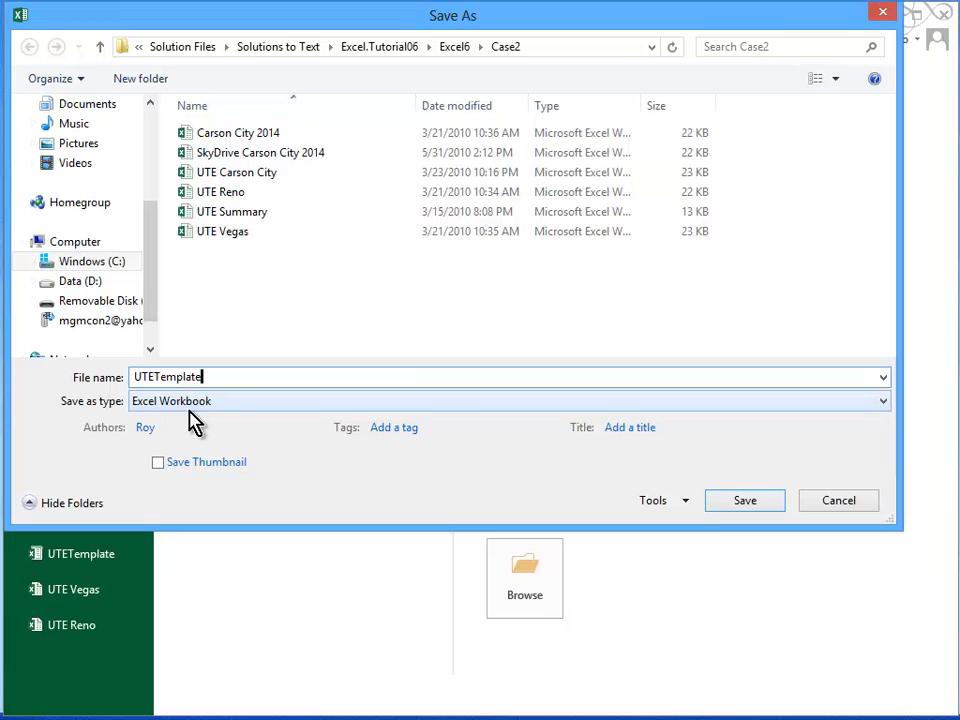
pyautogui.click(856, 400)
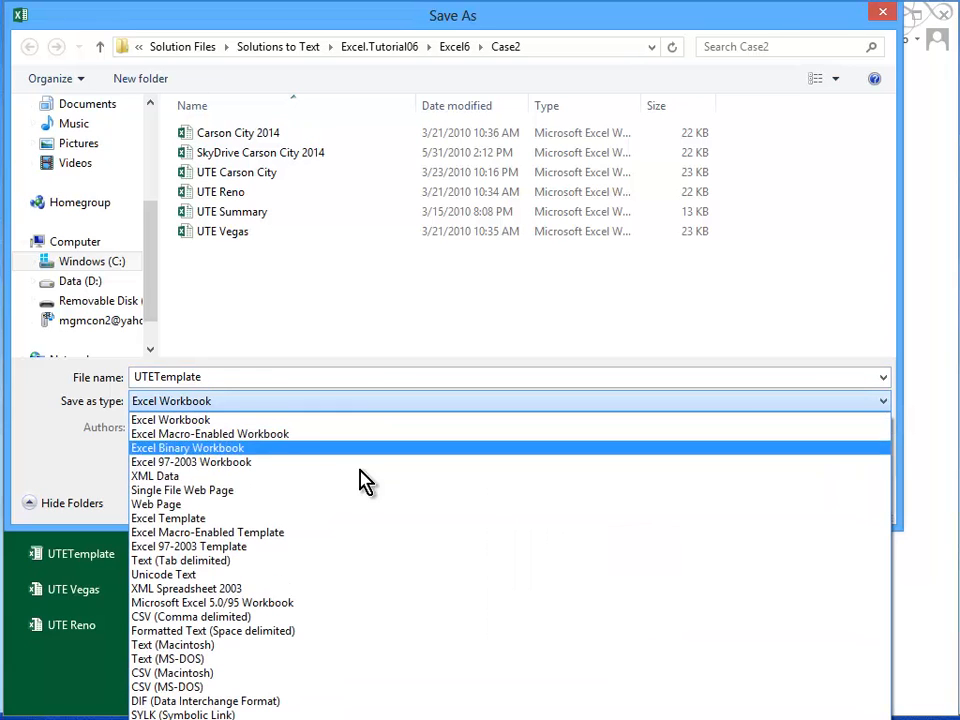
pyautogui.click(180, 518)
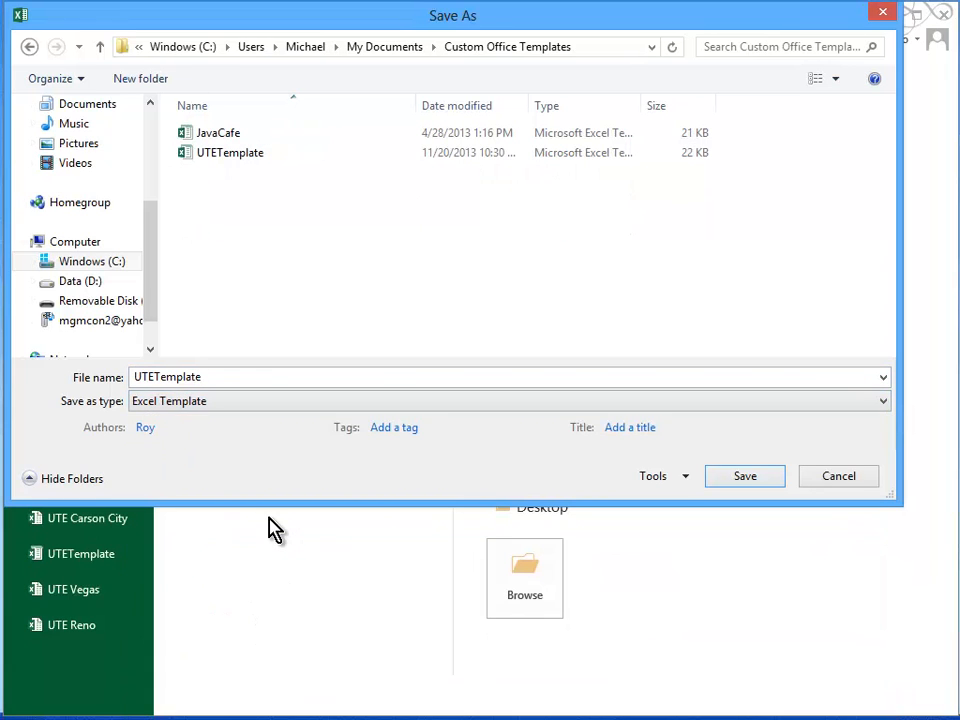
pyautogui.click(200, 376)
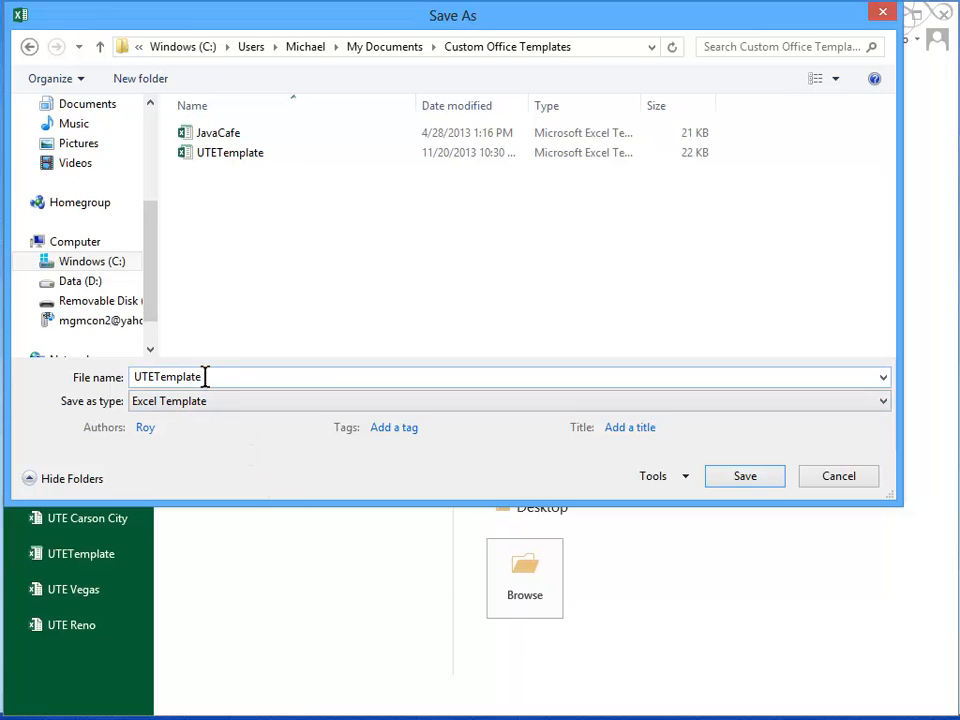
pyautogui.moveTo(222, 376)
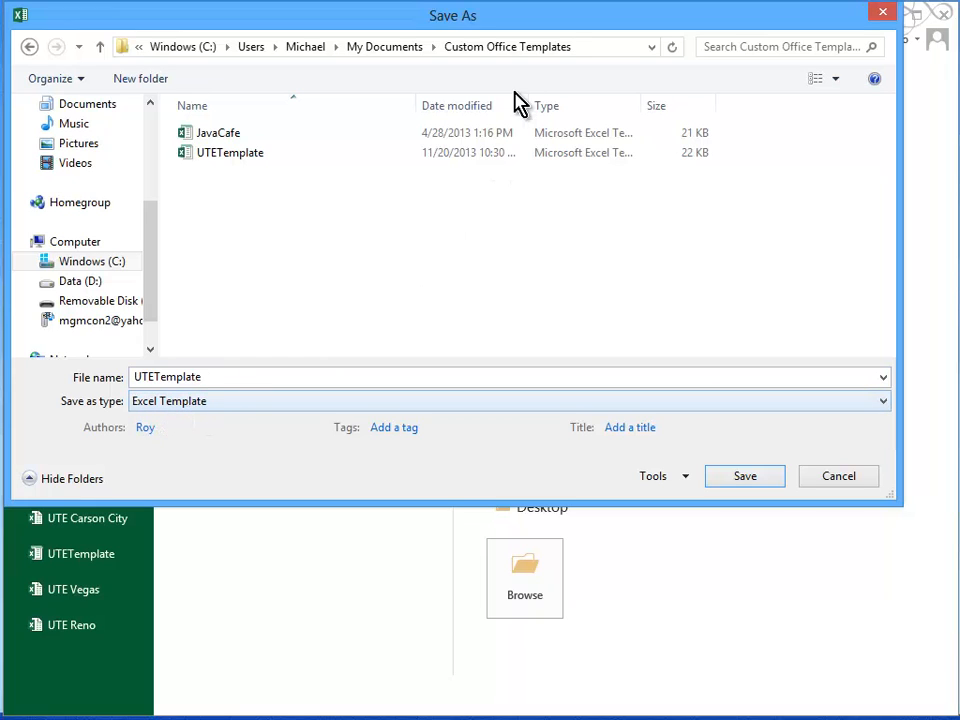
pyautogui.click(506, 46)
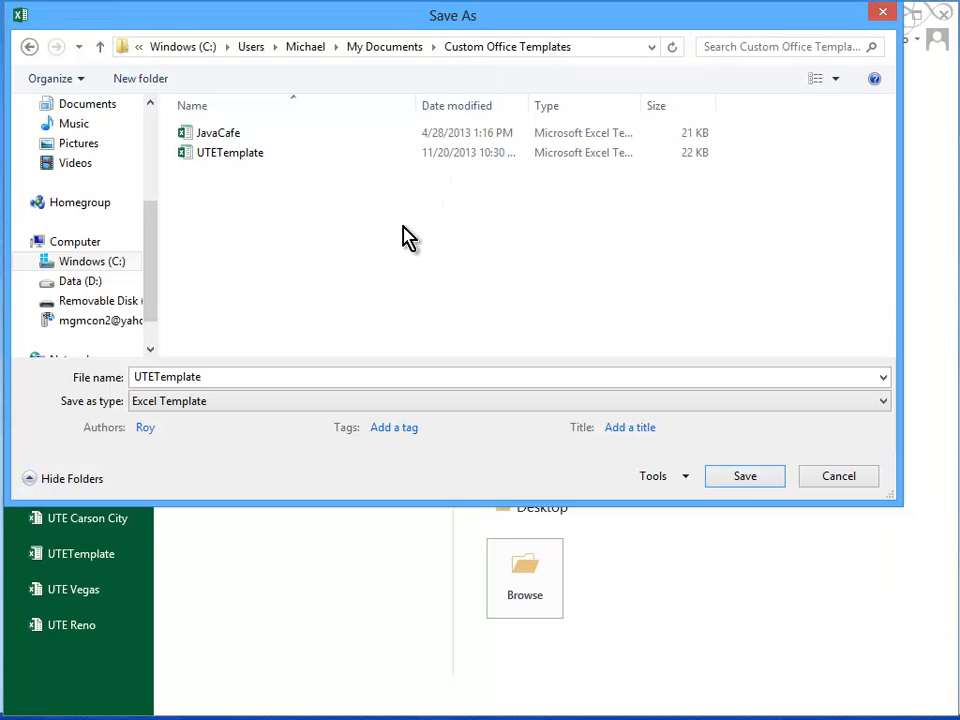
pyautogui.moveTo(404, 240)
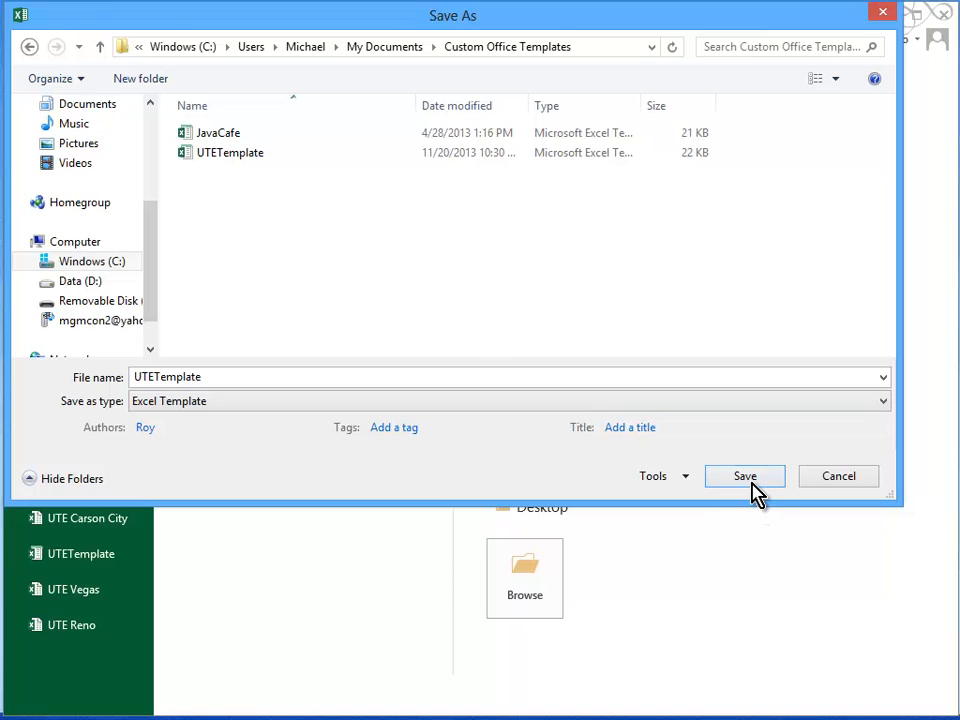
# Confirm replacing the existing UTETemplate.xltx file, then close the template workbook.
pyautogui.click(744, 476)
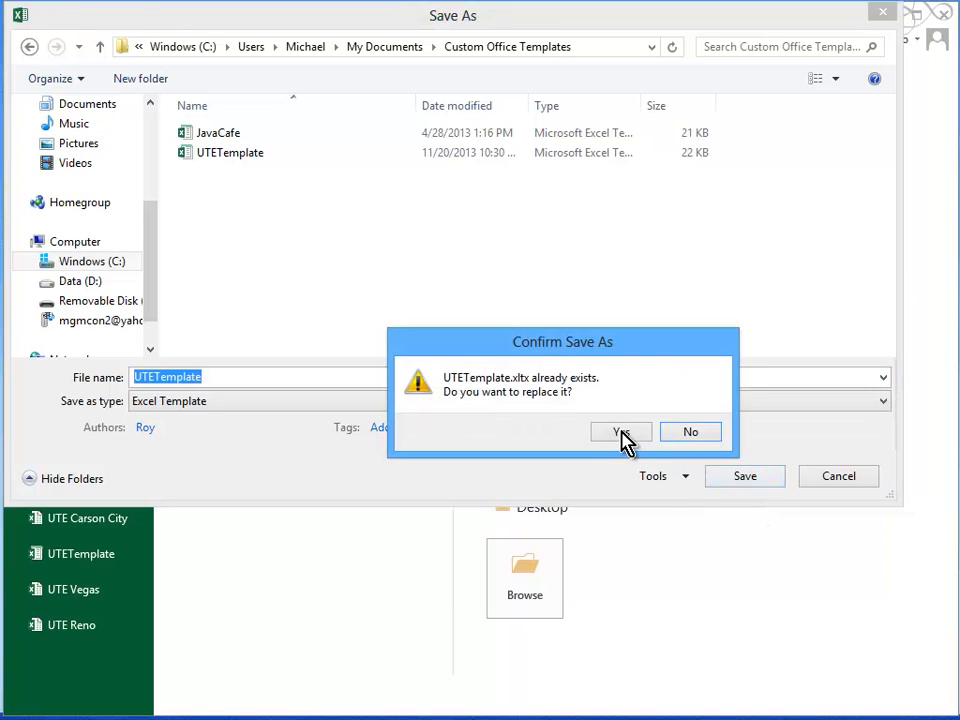
pyautogui.click(620, 432)
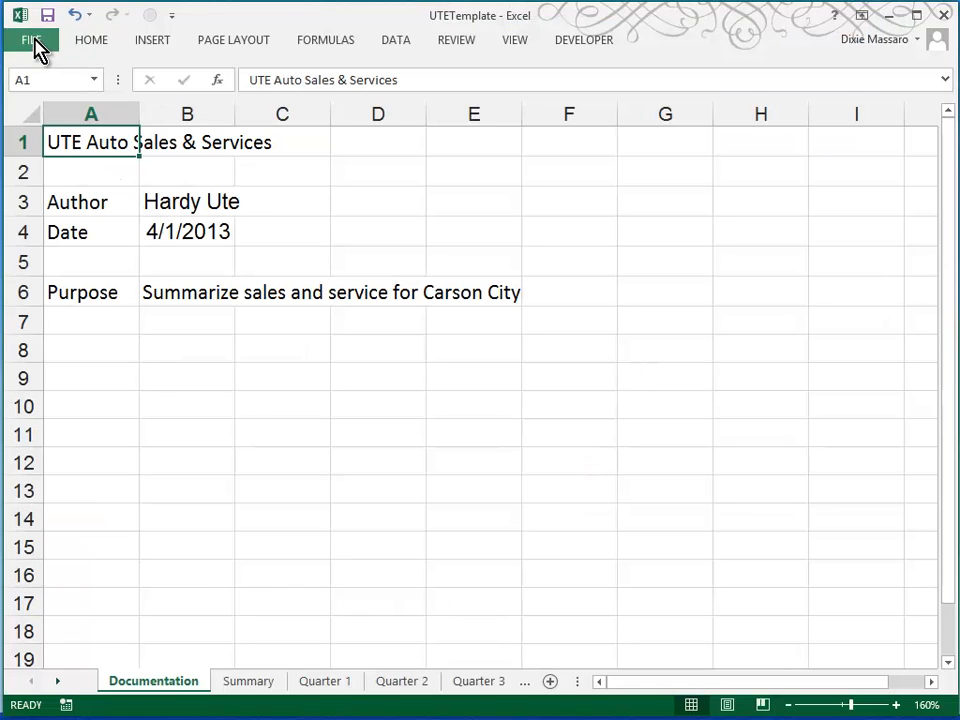
pyautogui.click(32, 40)
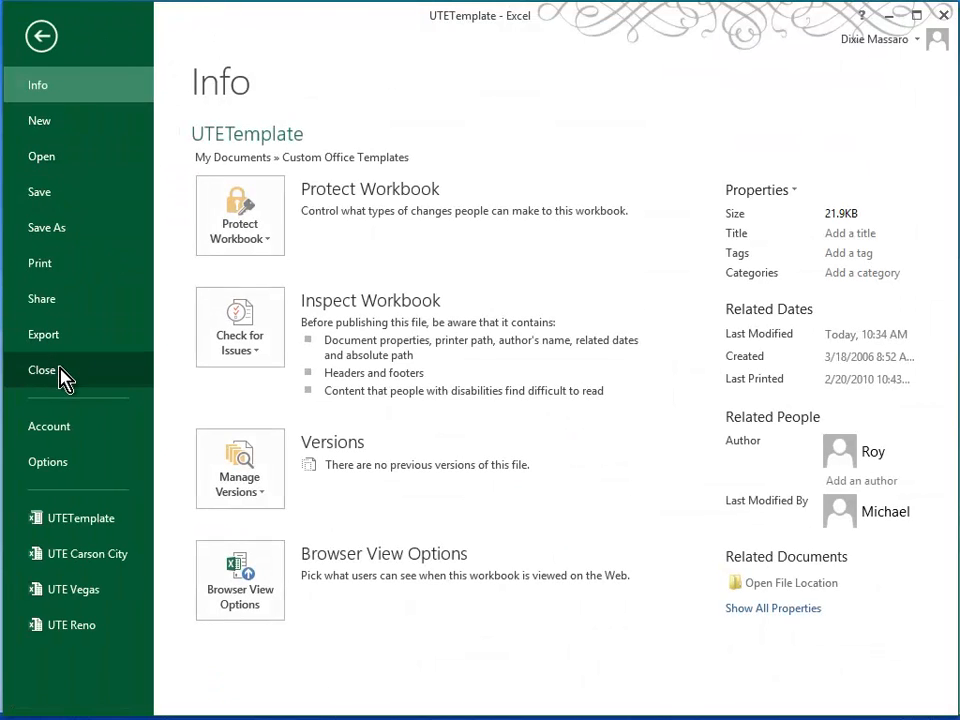
pyautogui.click(42, 370)
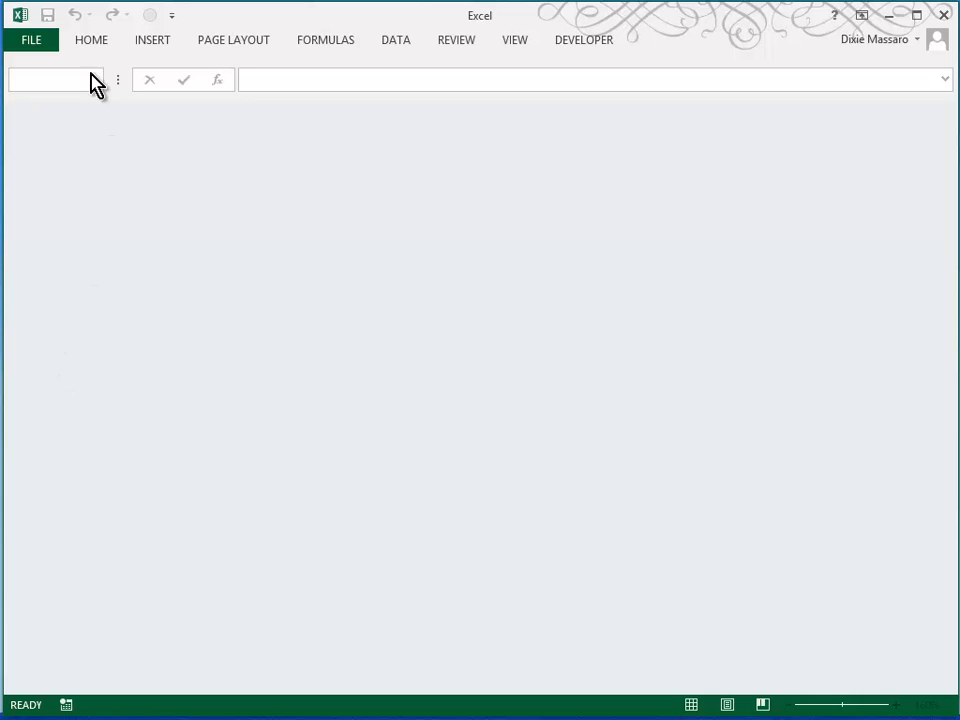
# Show the PERSONAL templates on the New screen, where JavaCafe and UTETemplate are listed.
pyautogui.click(30, 40)
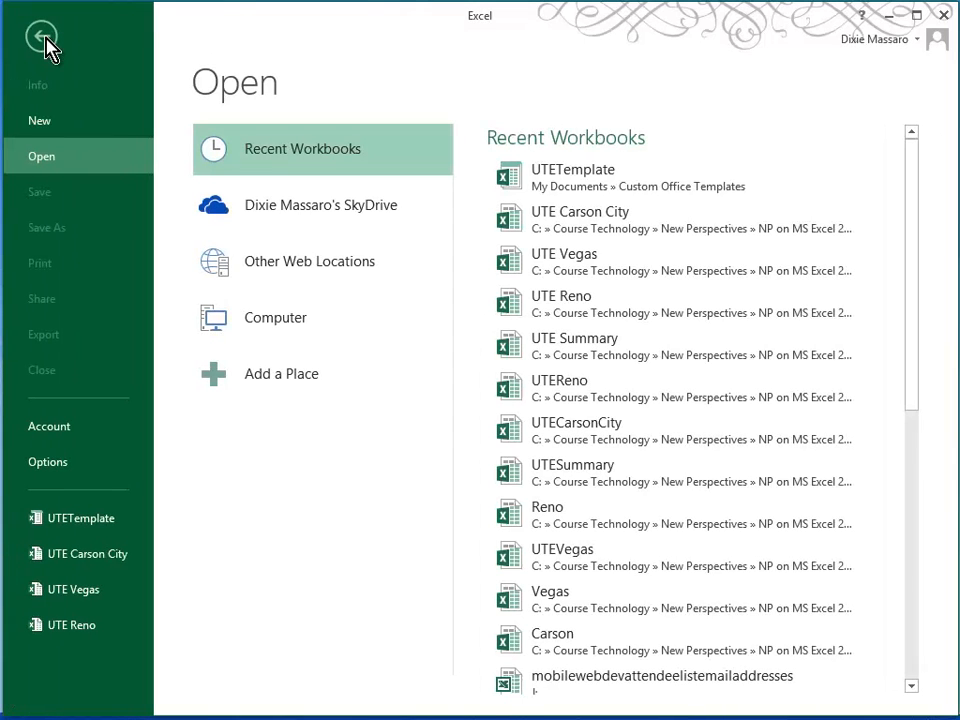
pyautogui.click(40, 120)
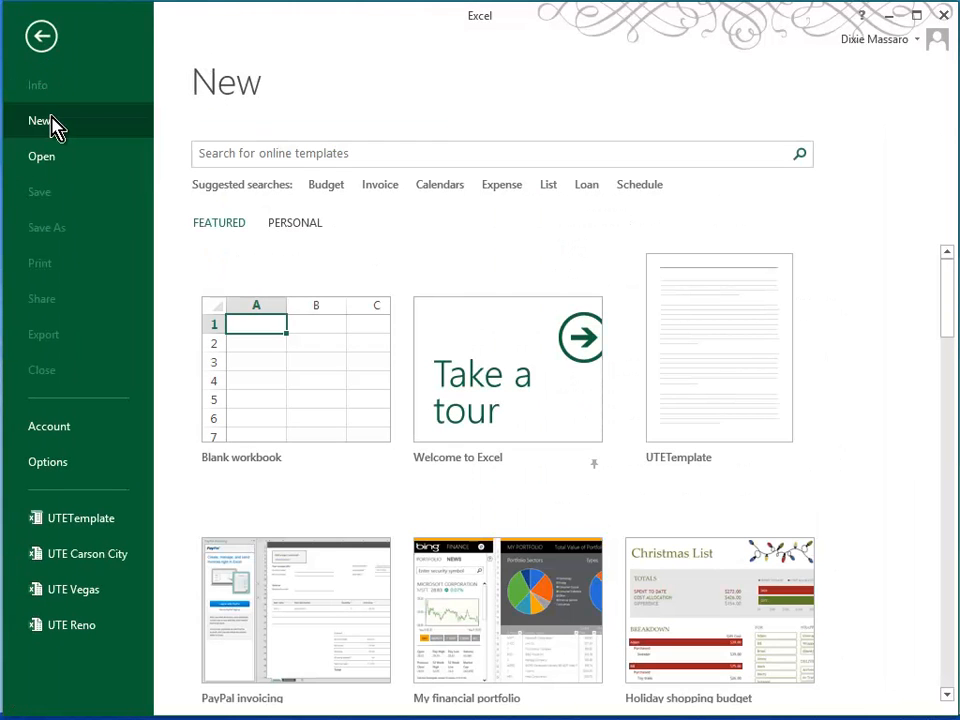
pyautogui.moveTo(198, 264)
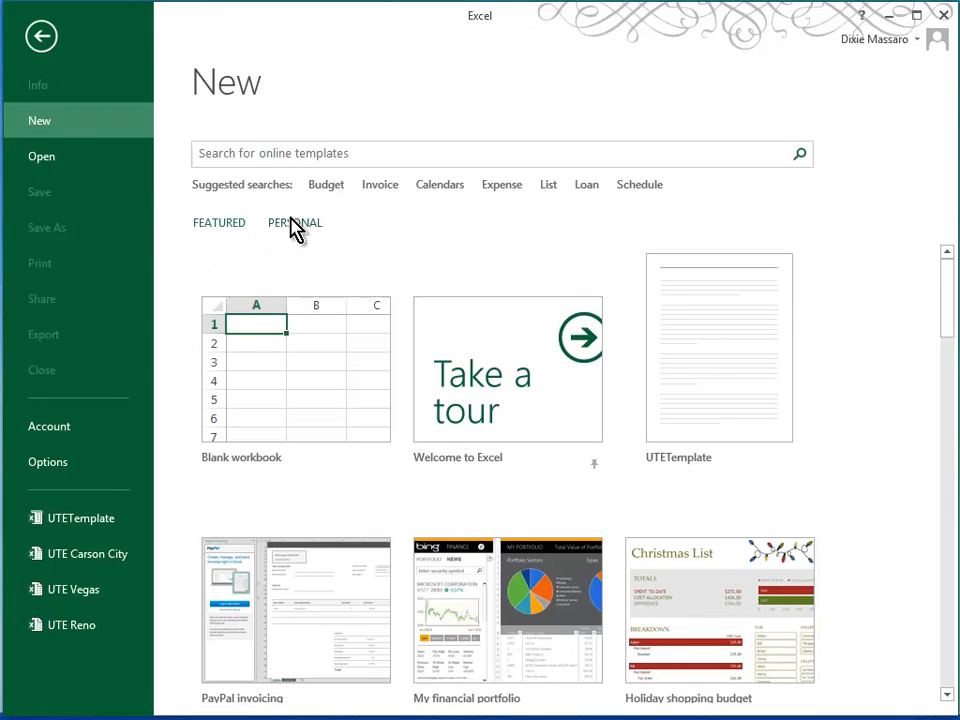
pyautogui.click(294, 222)
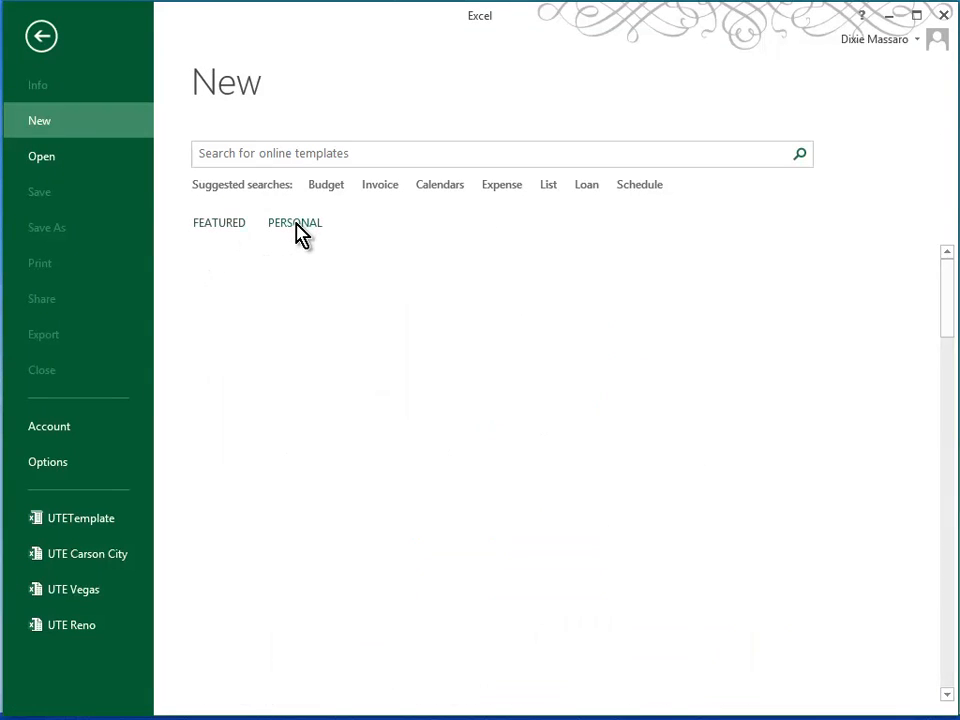
pyautogui.click(294, 222)
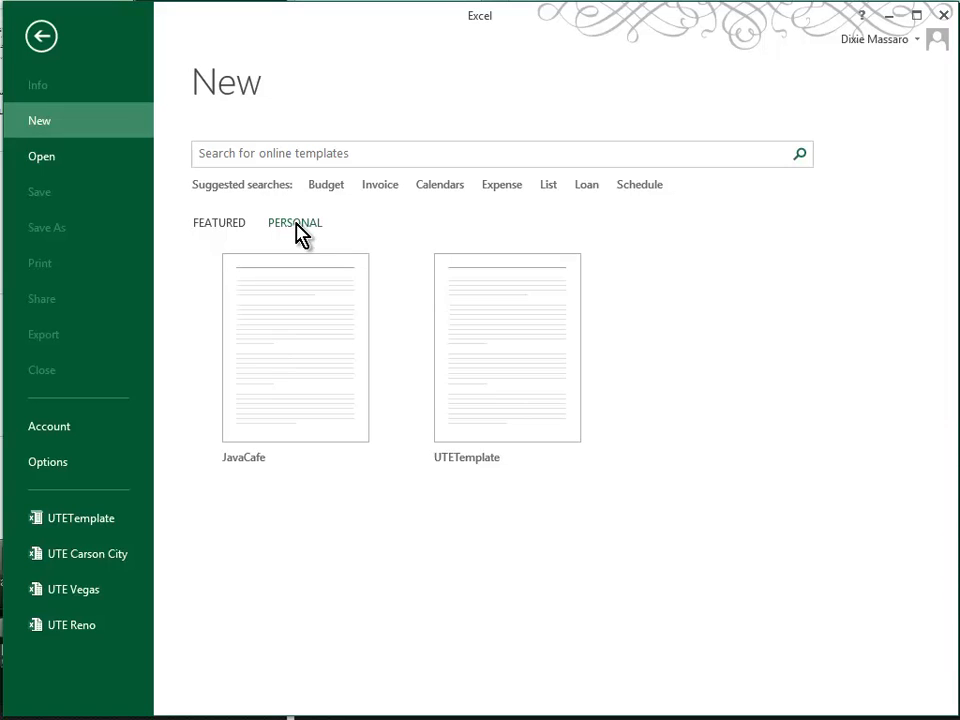
pyautogui.moveTo(304, 244)
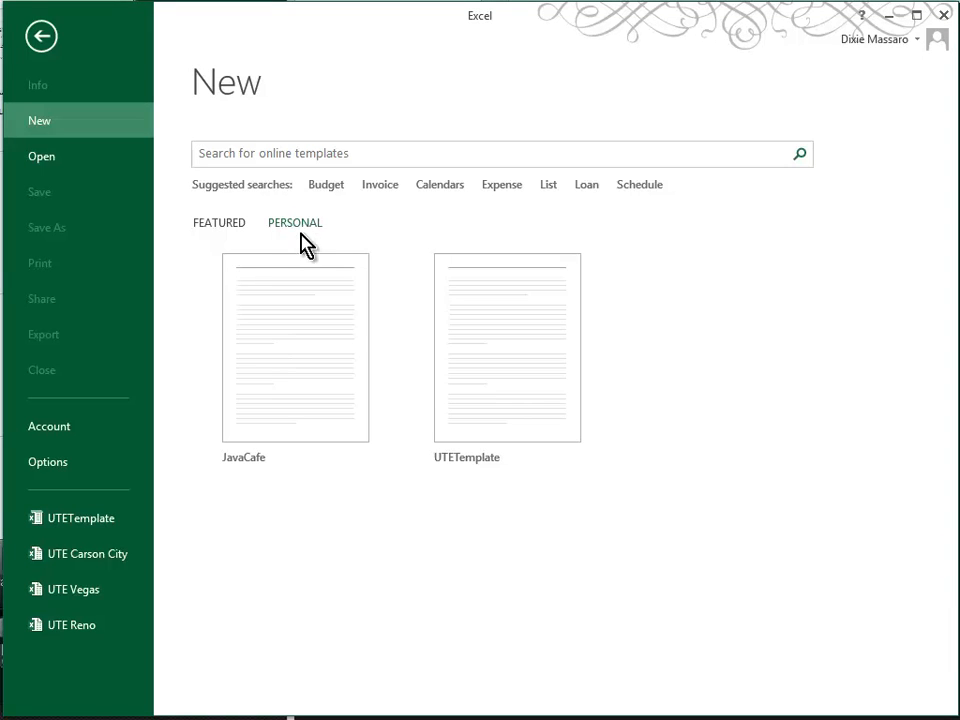
pyautogui.moveTo(520, 384)
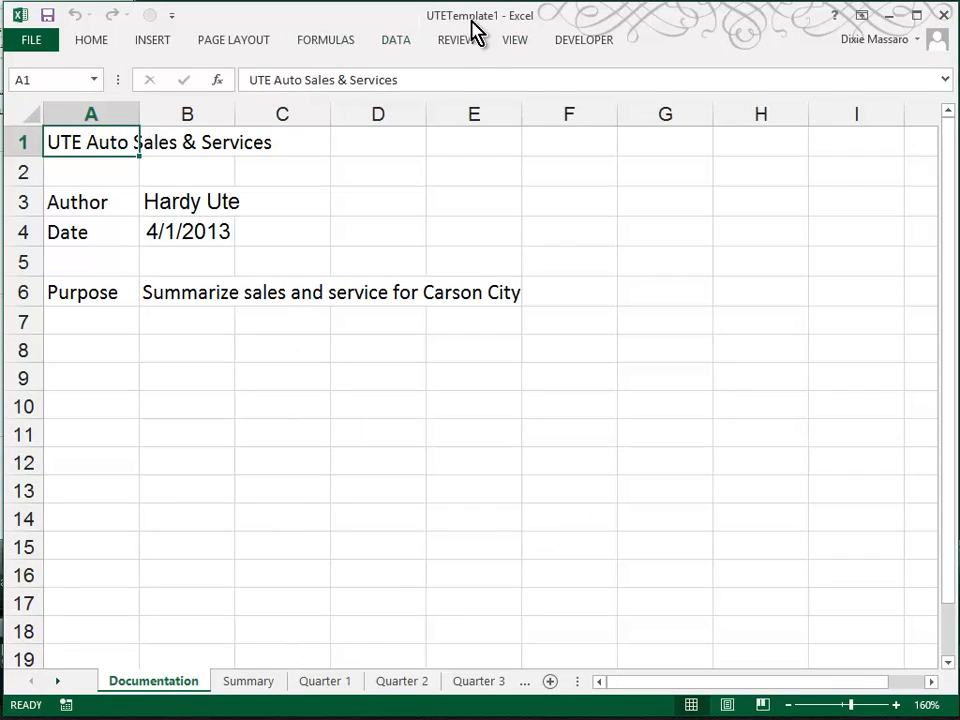
pyautogui.moveTo(464, 32)
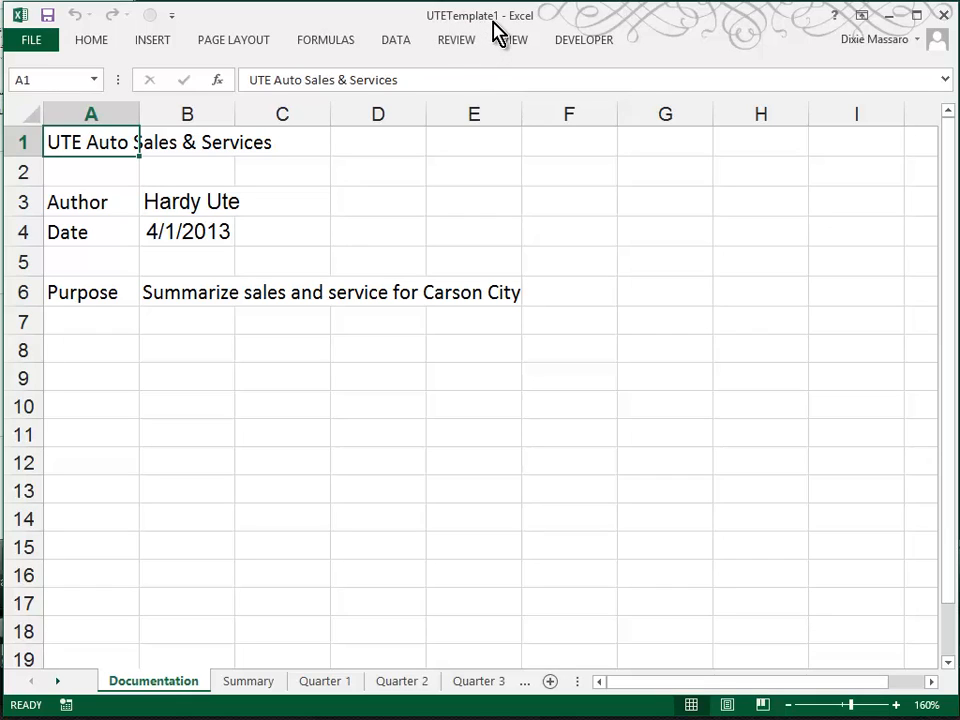
pyautogui.moveTo(484, 36)
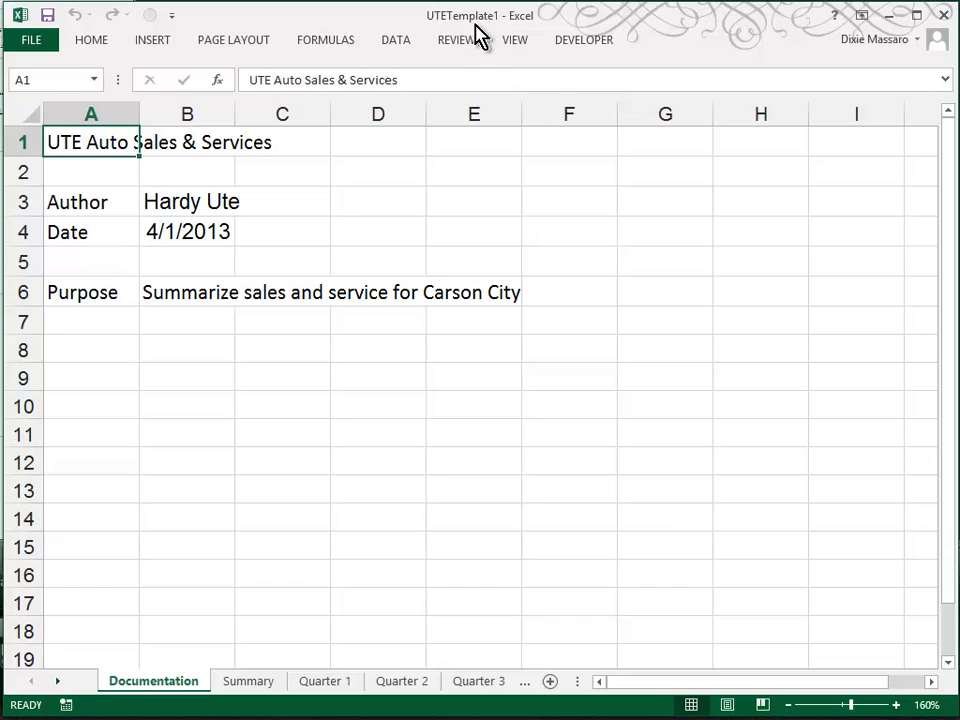
pyautogui.moveTo(486, 30)
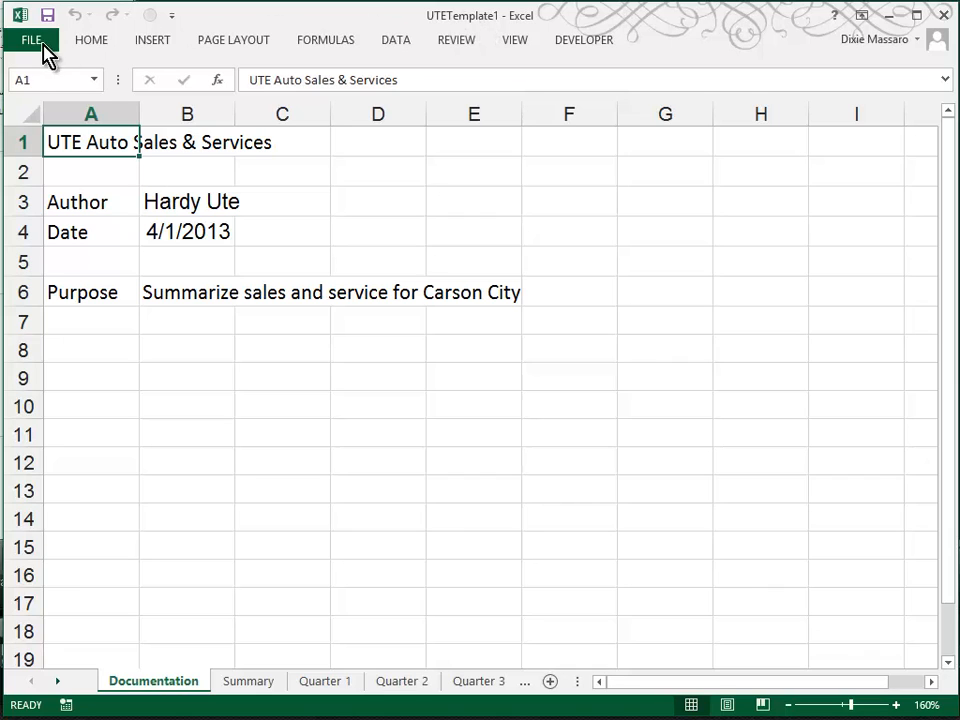
# Save the UTETemplate-based workbook as Excel workbook CarsonCity2014 in the Case2 folder.
pyautogui.click(32, 40)
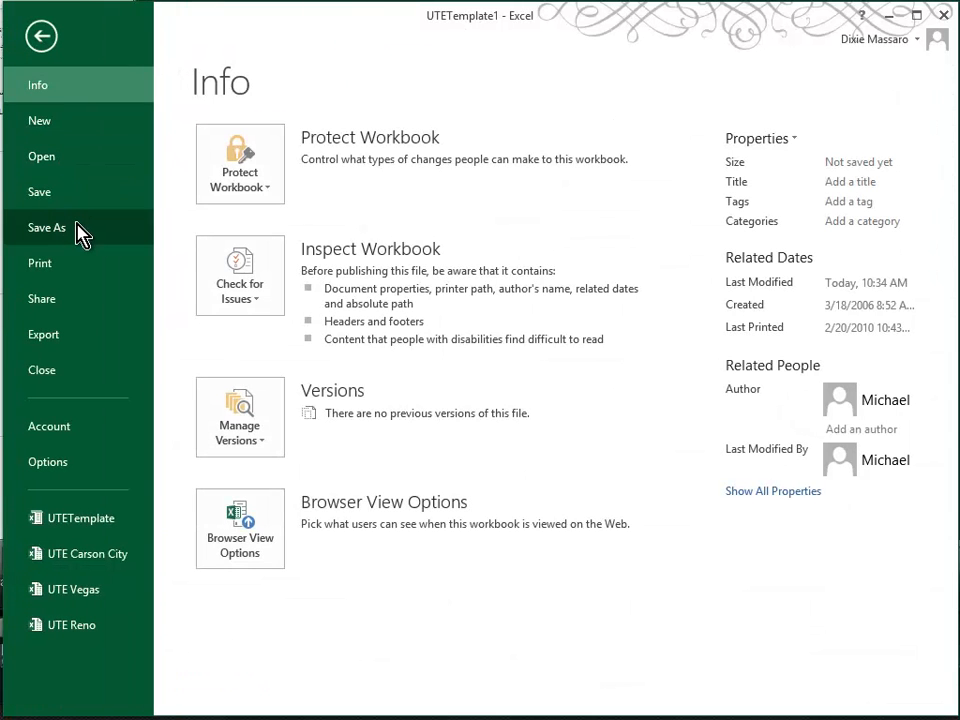
pyautogui.click(48, 228)
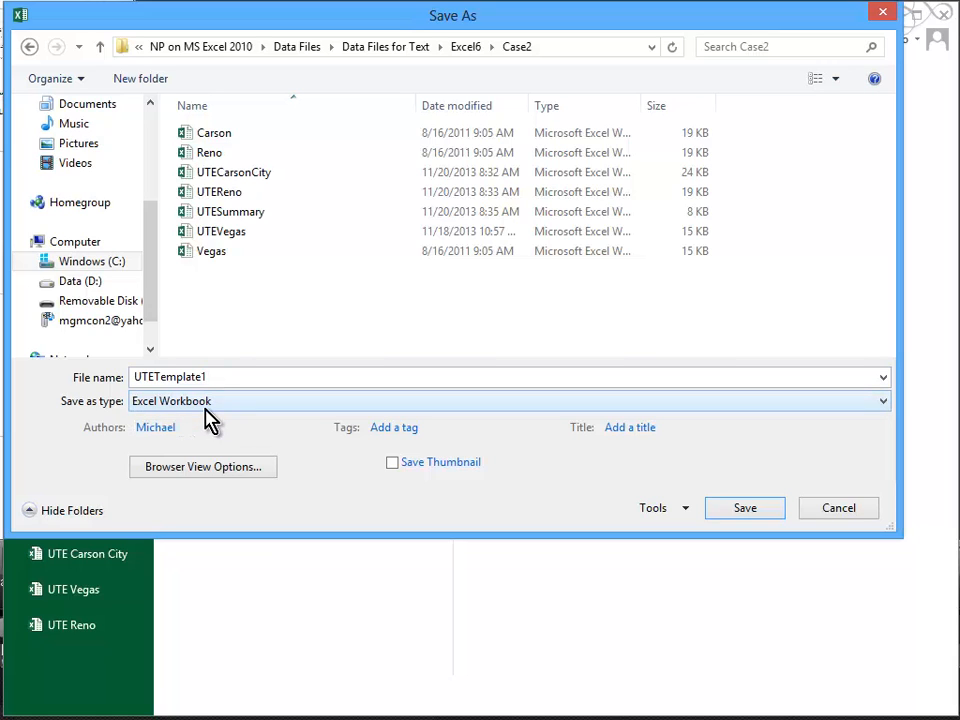
pyautogui.moveTo(184, 420)
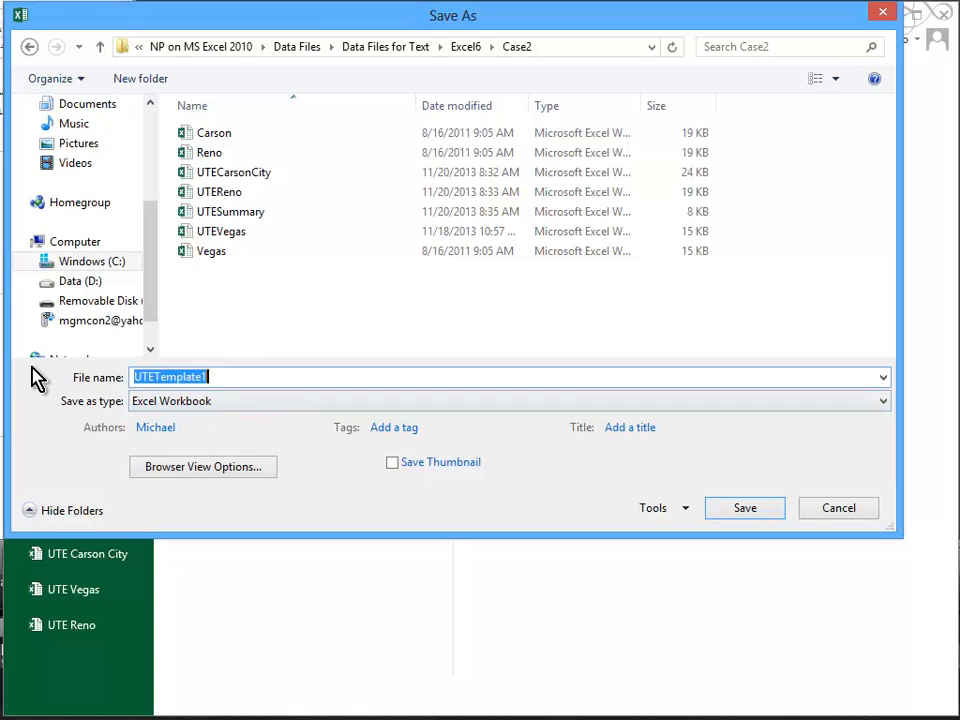
pyautogui.write('CarsonCity2014')
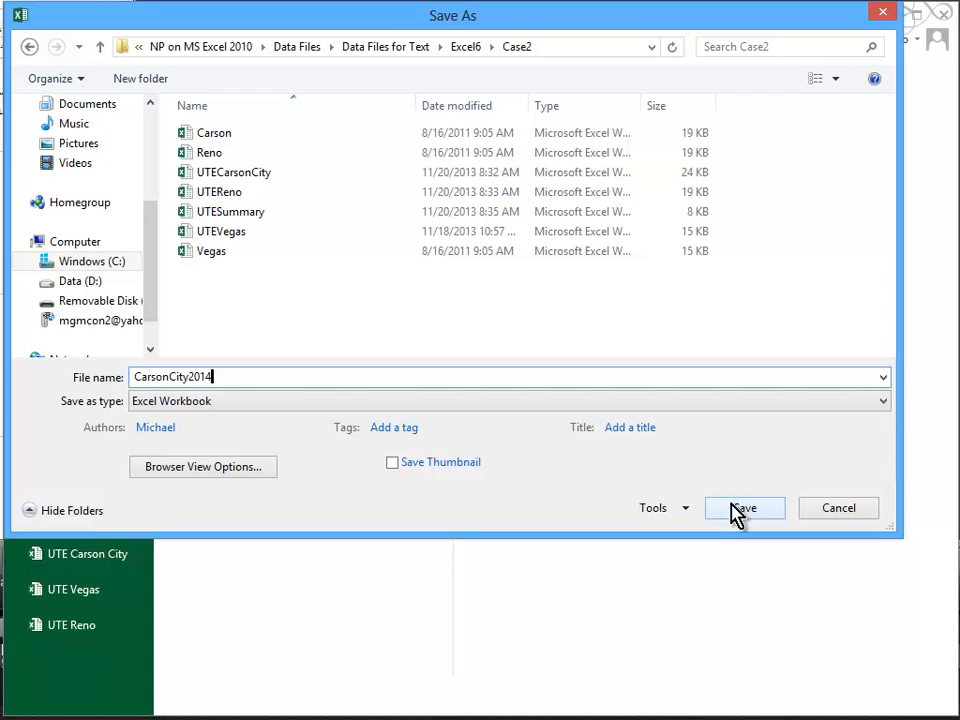
pyautogui.click(744, 508)
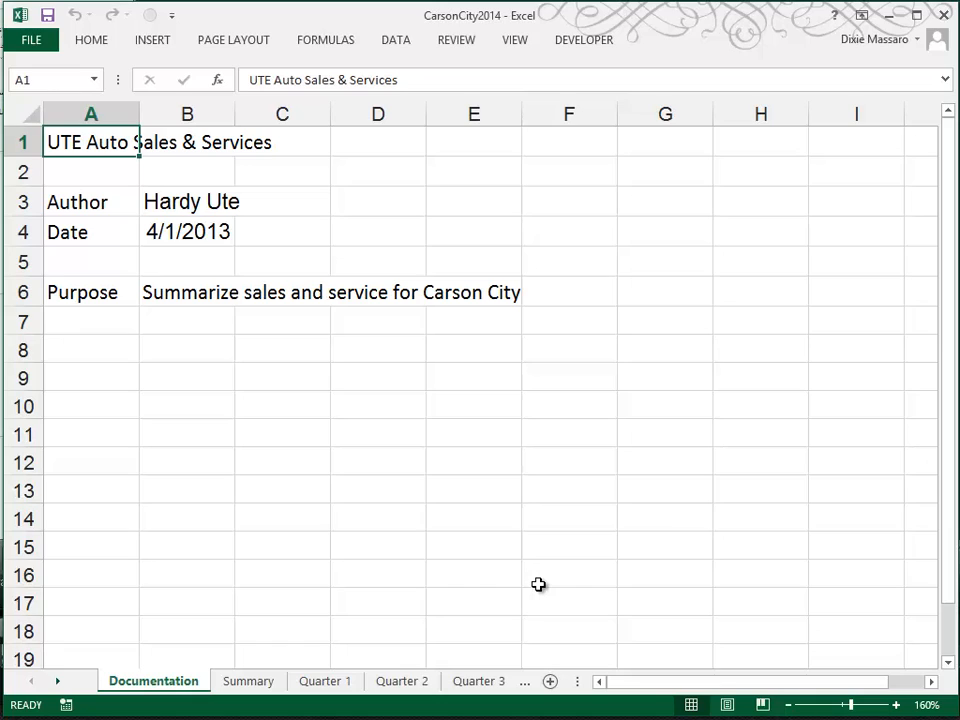
pyautogui.moveTo(56, 44)
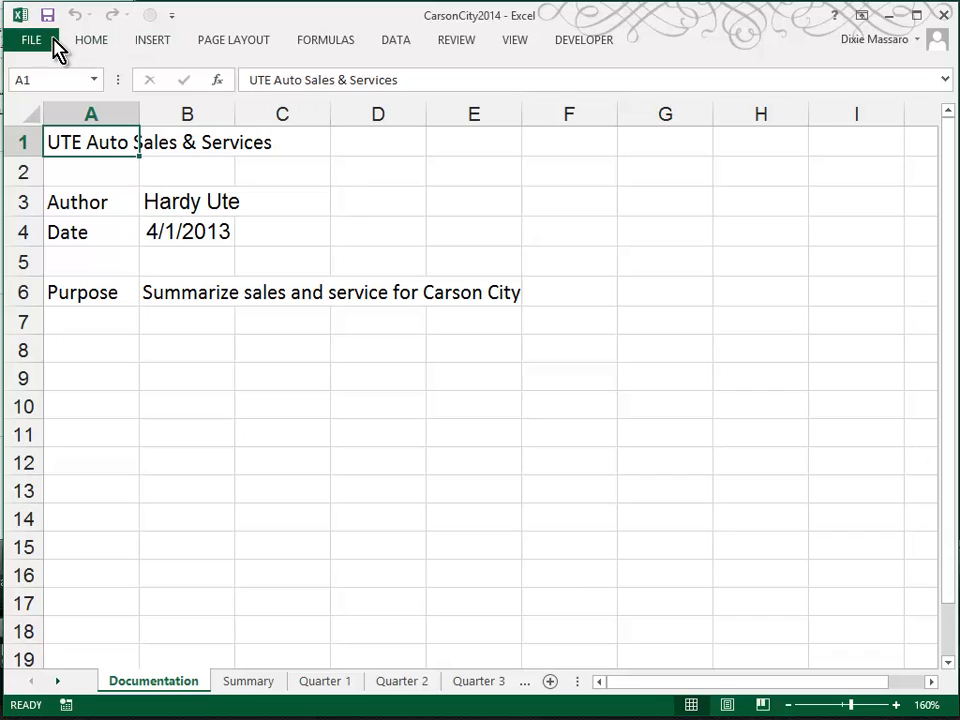
# Save a copy of CarsonCity2014 to the Documents folder on SkyDrive.
pyautogui.click(30, 40)
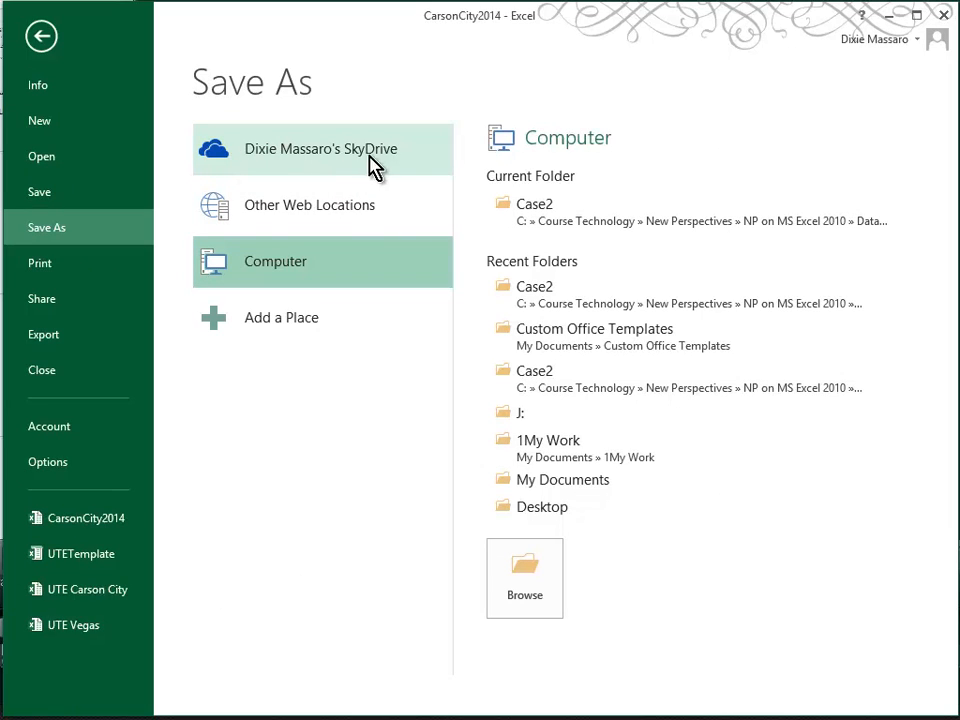
pyautogui.moveTo(348, 160)
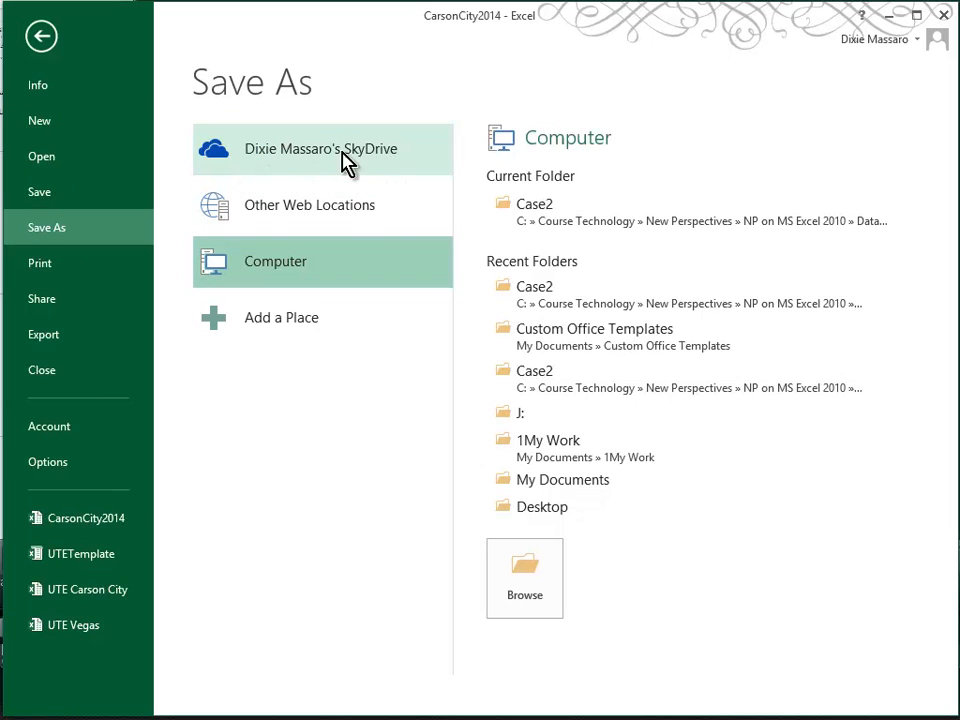
pyautogui.moveTo(304, 176)
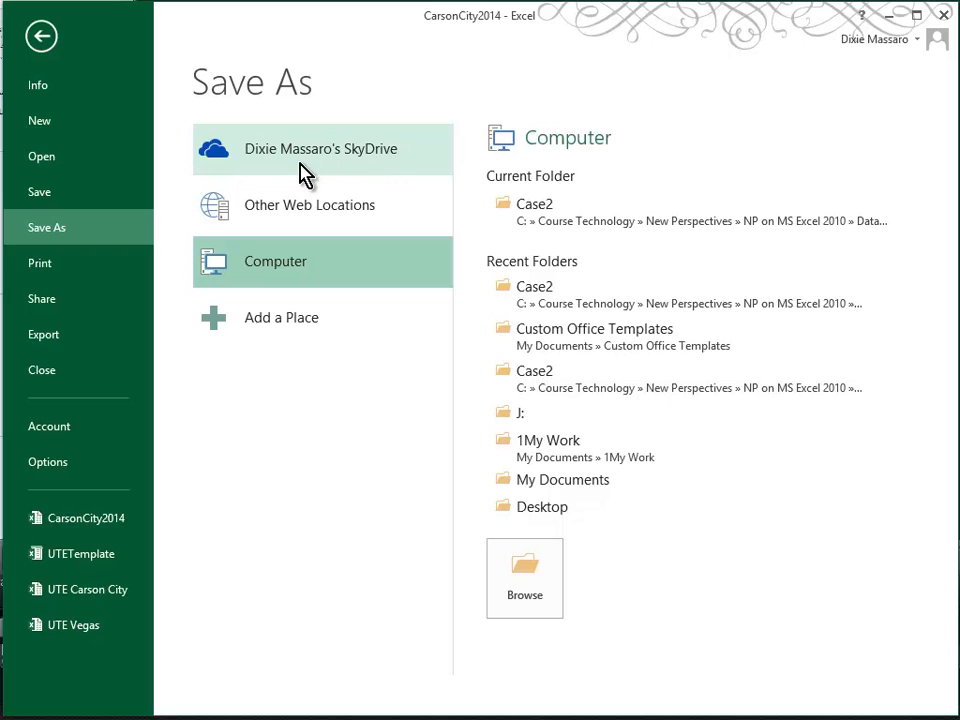
pyautogui.click(320, 148)
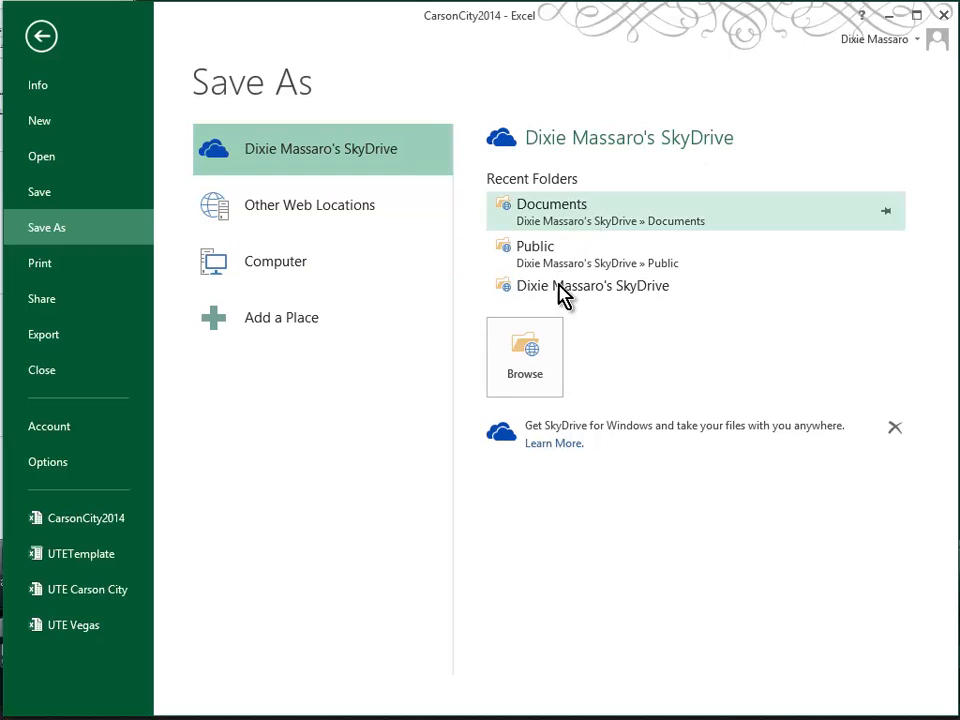
pyautogui.moveTo(552, 204)
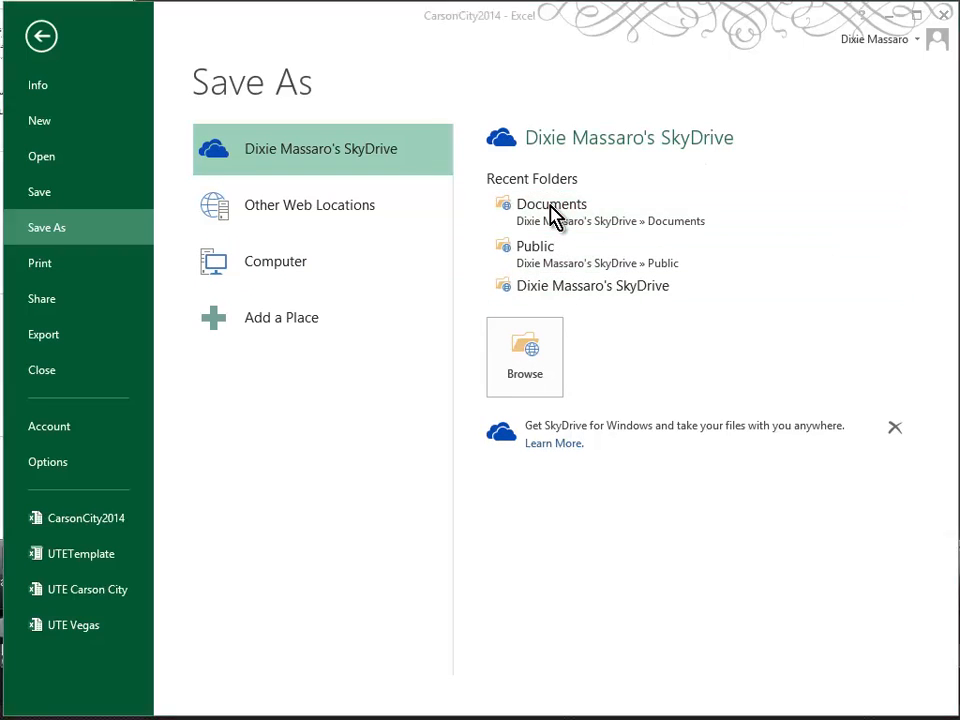
pyautogui.click(552, 204)
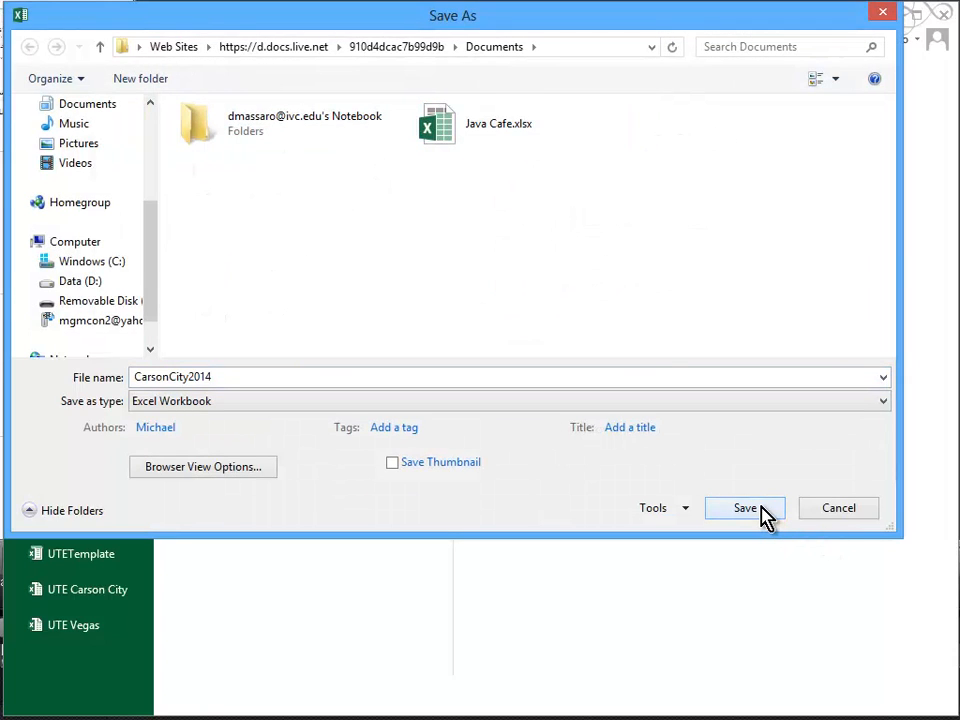
pyautogui.click(744, 508)
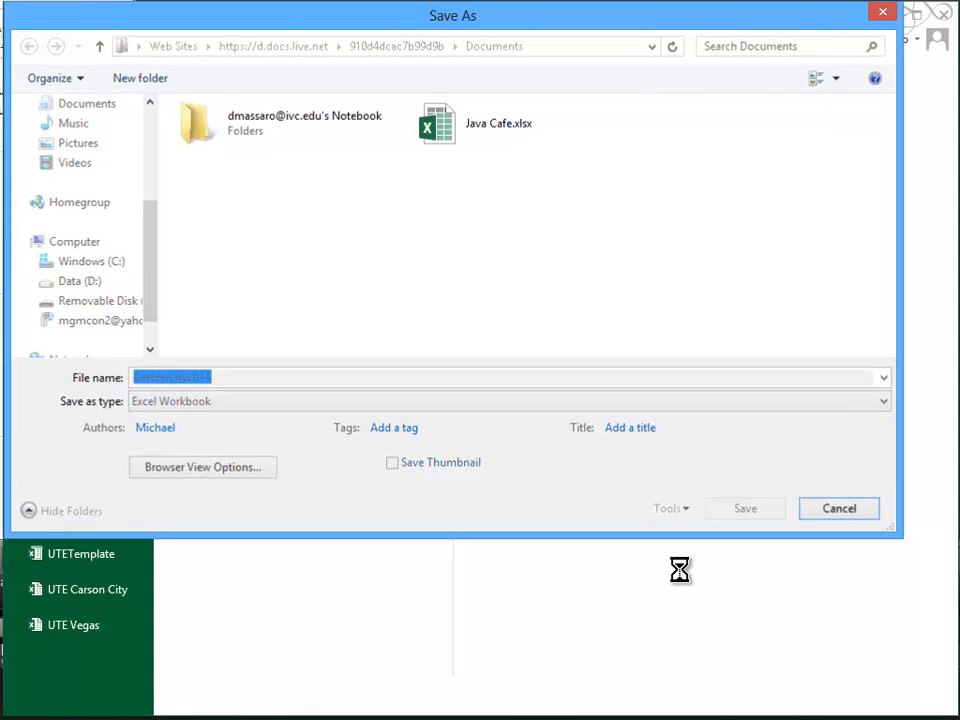
pyautogui.click(744, 508)
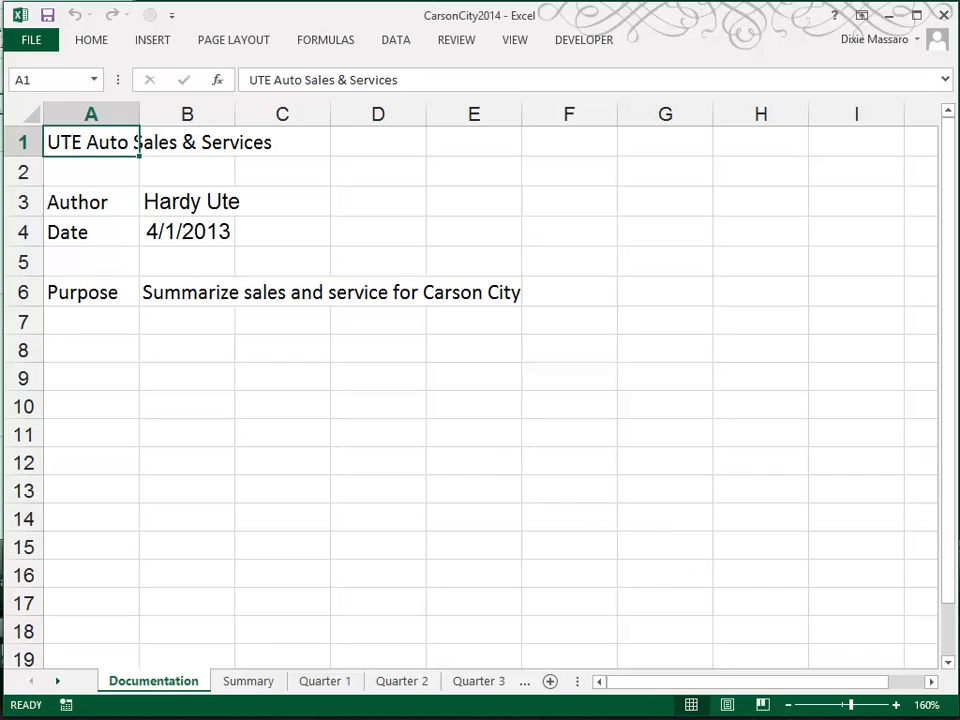
# Close the CarsonCity2014 workbook, leaving Excel open with no workbook.
pyautogui.click(32, 40)
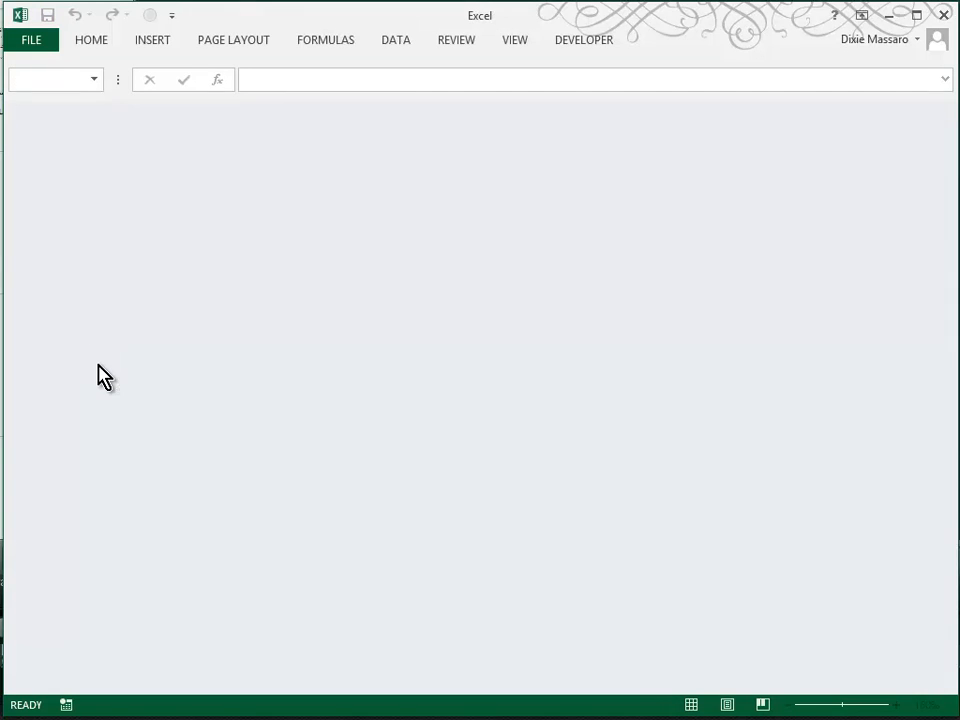
pyautogui.moveTo(584, 640)
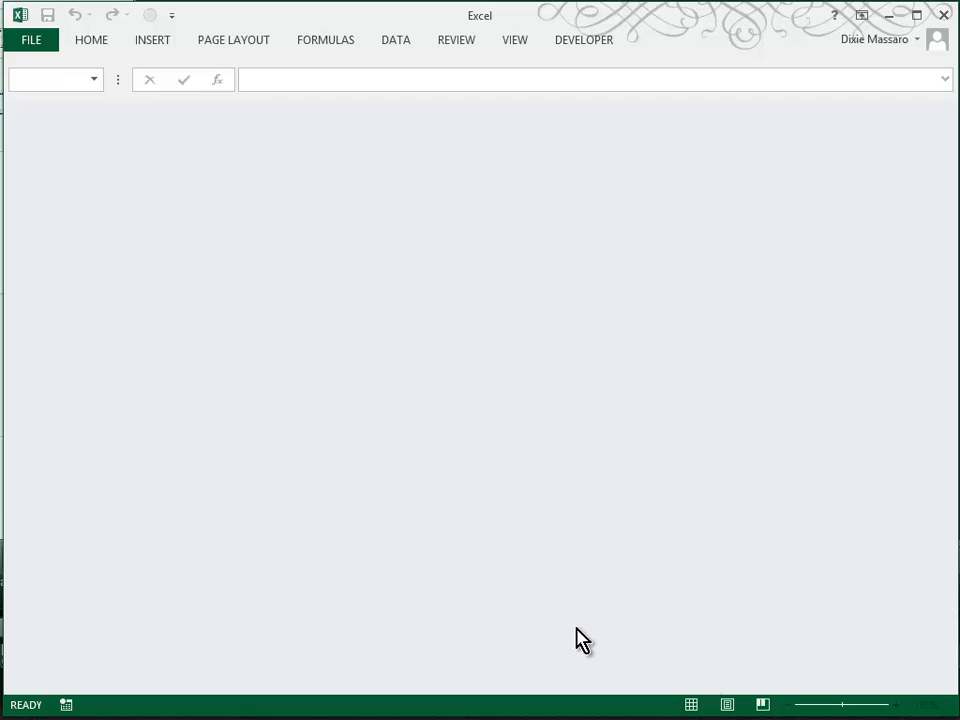